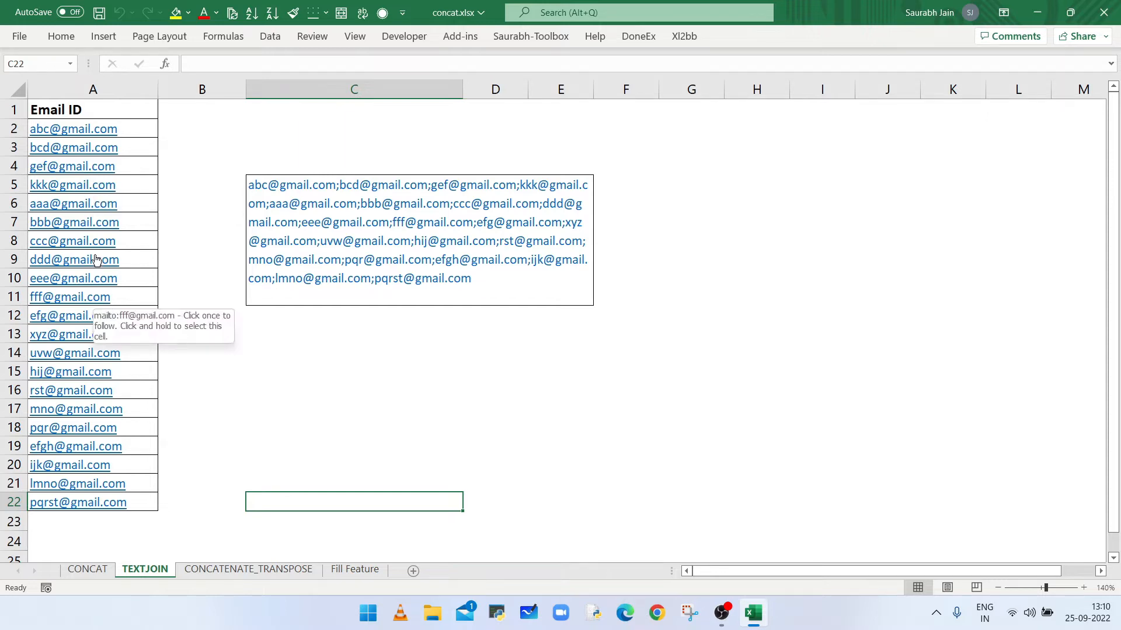
{"action": "mouse_move", "coordinate": [206, 178]}
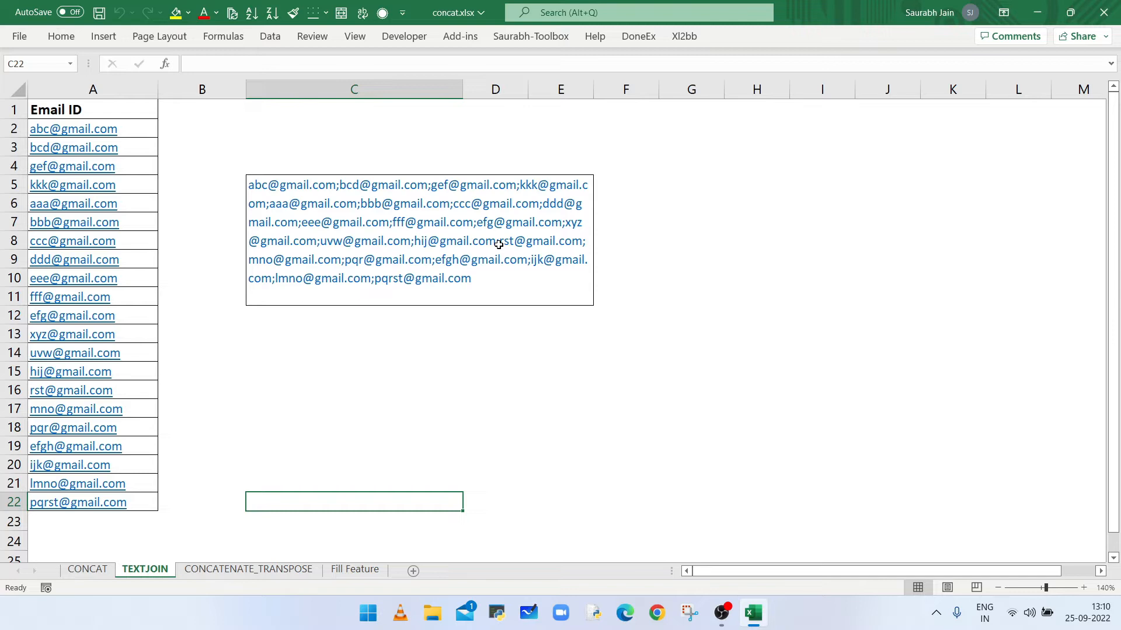
{"action": "mouse_move", "coordinate": [148, 247]}
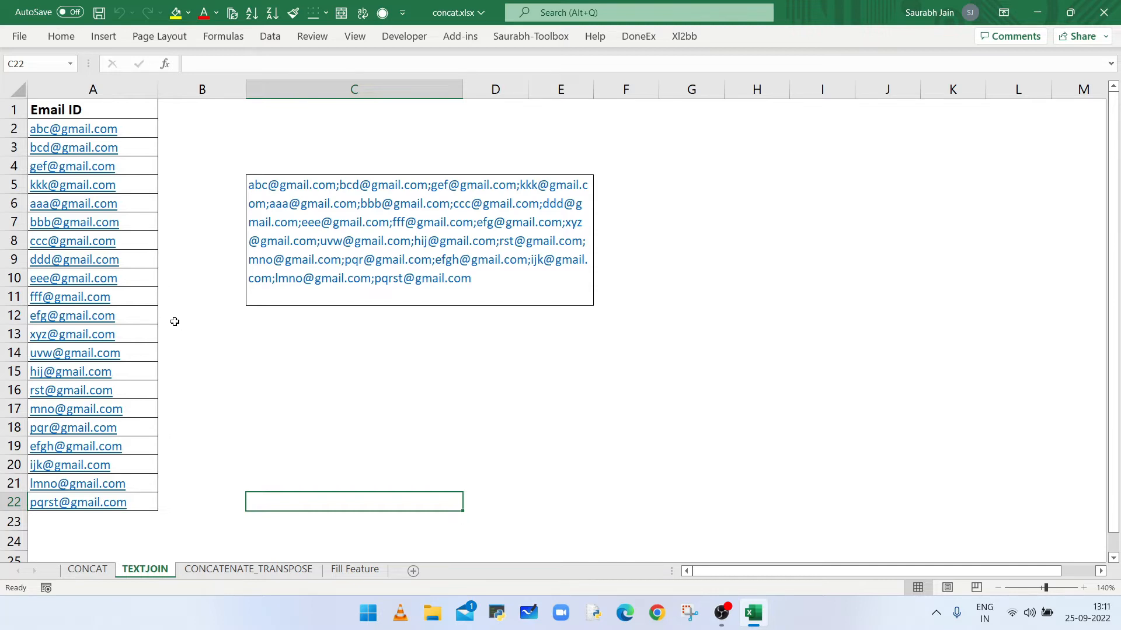
Switch to the CONCAT sheet listing semicolon-ended emails in column A
{"action": "left_click", "coordinate": [87, 568]}
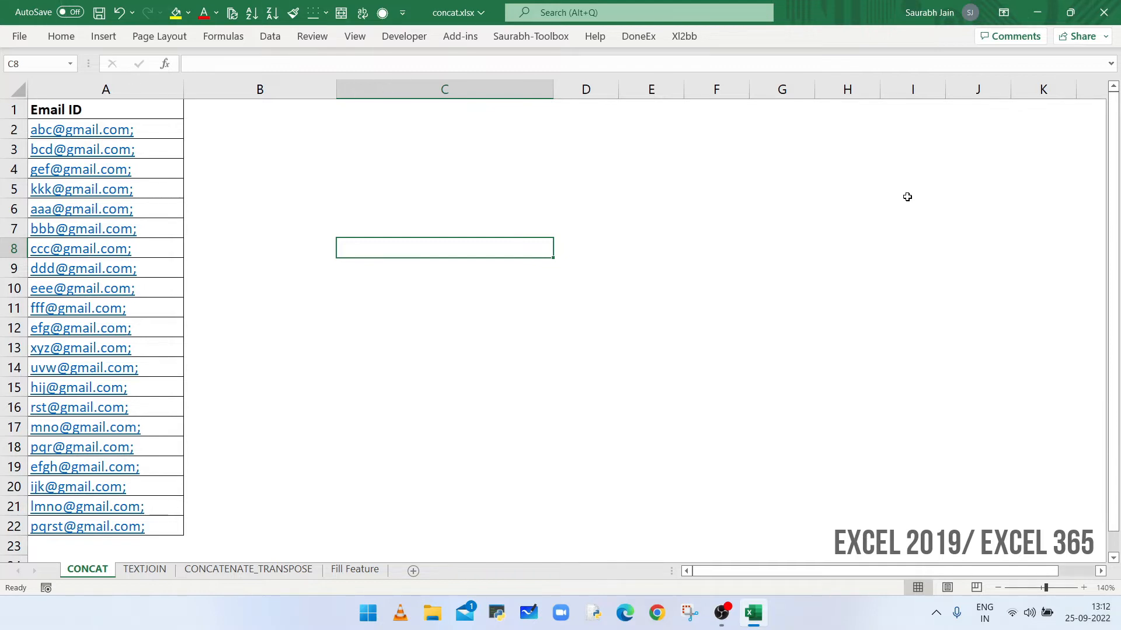
{"action": "mouse_move", "coordinate": [154, 130]}
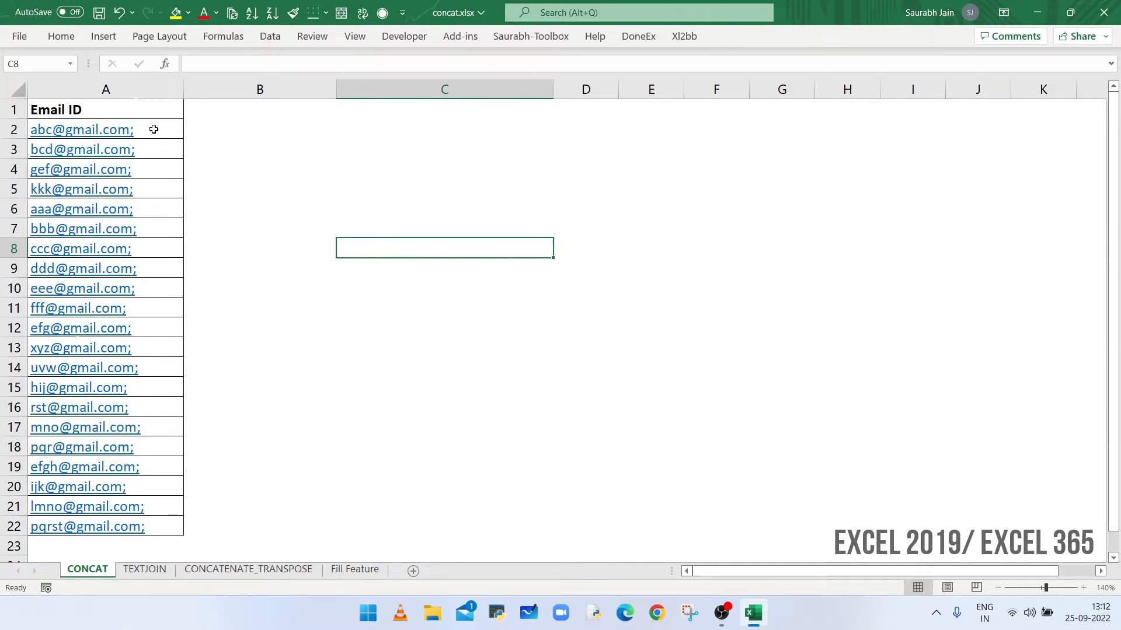
{"action": "mouse_move", "coordinate": [172, 158]}
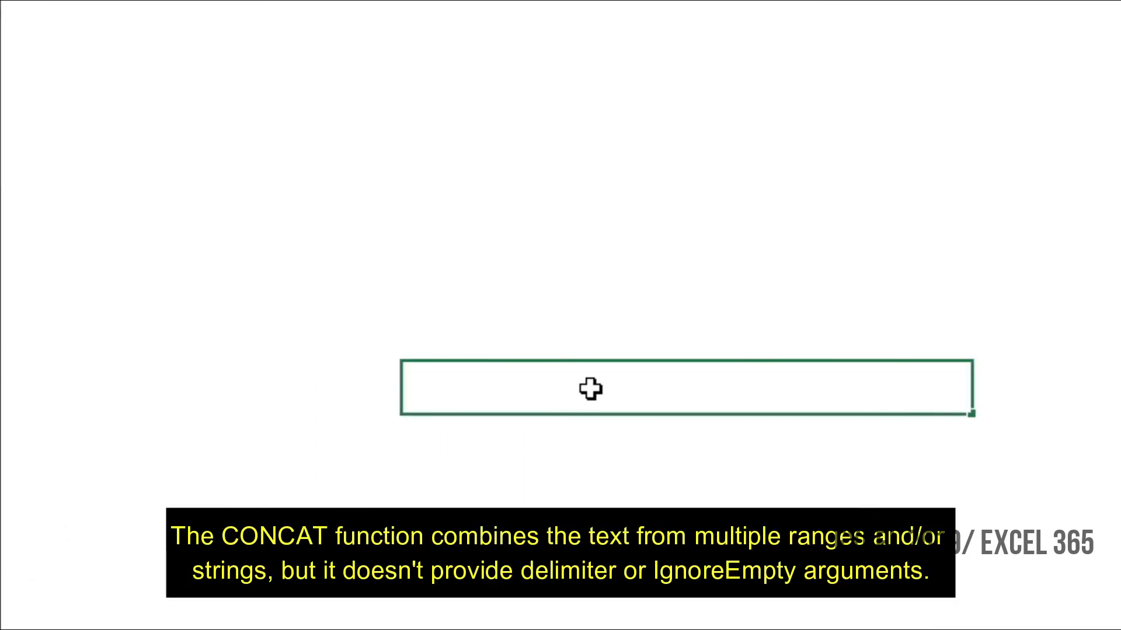
Enter =CONCAT(A2:A22) in C8 to join all emails into one line, then select the result
{"action": "type", "text": "=C"}
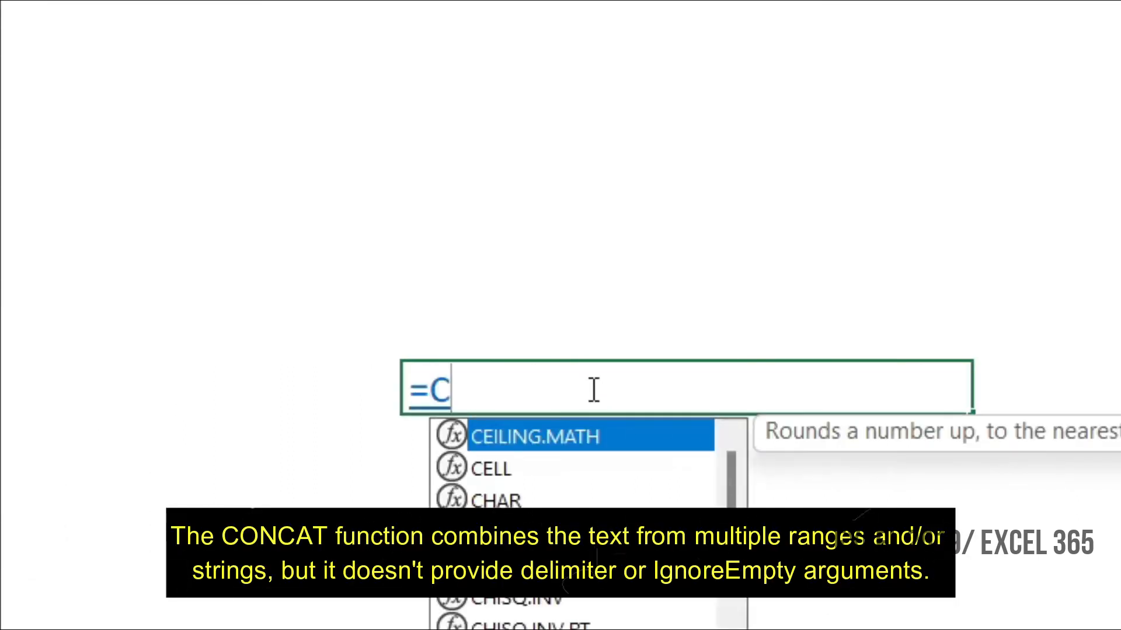
{"action": "type", "text": "ONCAT("}
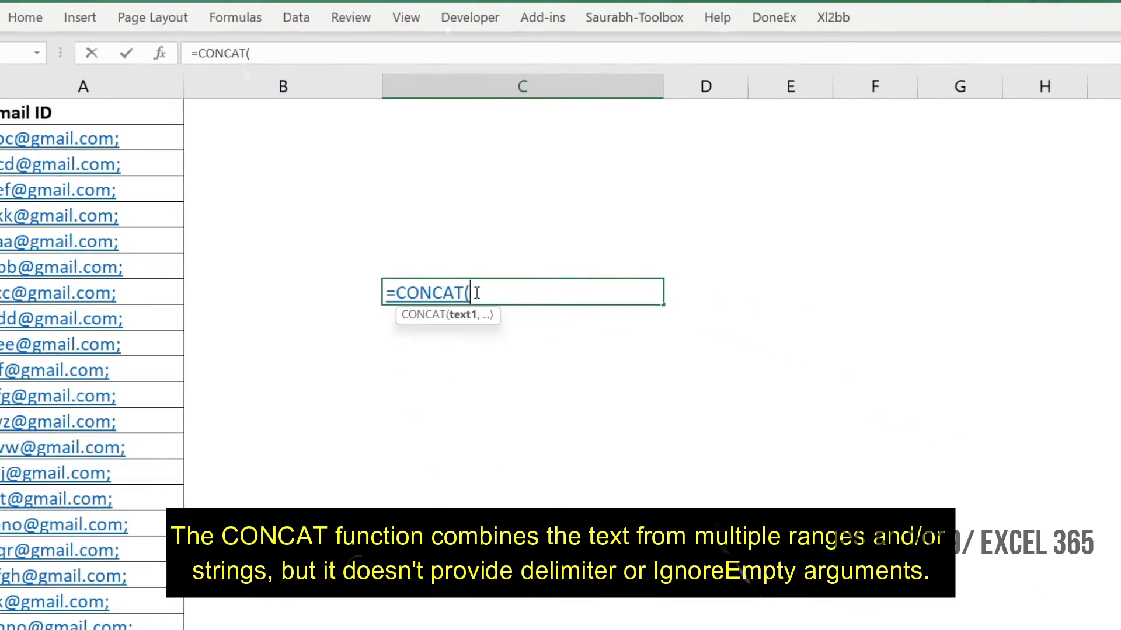
{"action": "left_click", "coordinate": [94, 146]}
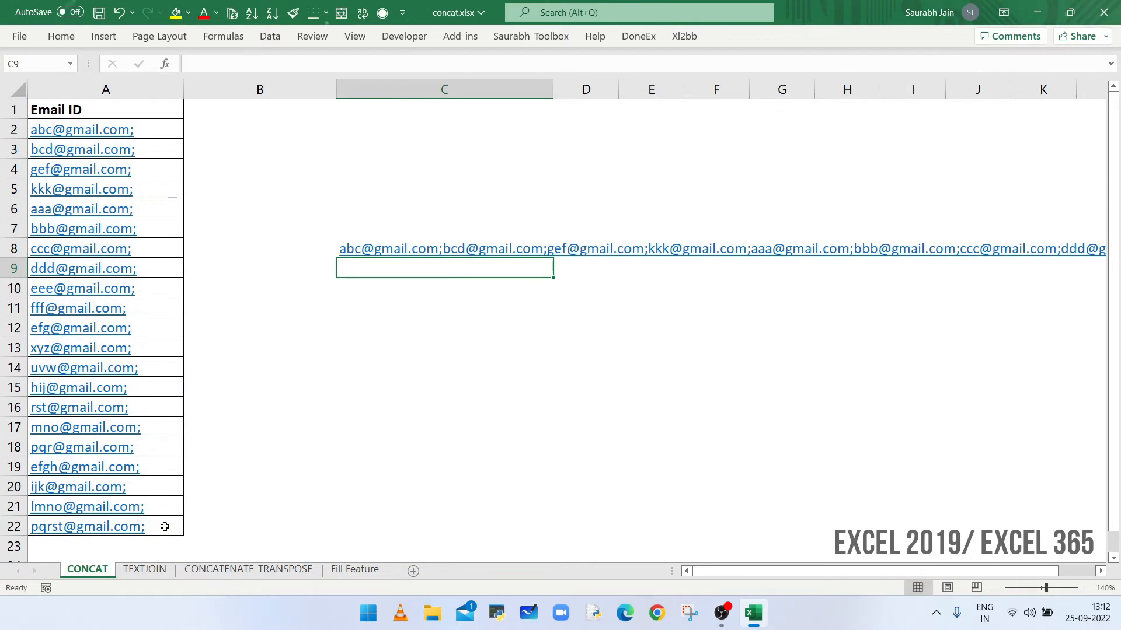
{"action": "left_click", "coordinate": [444, 248]}
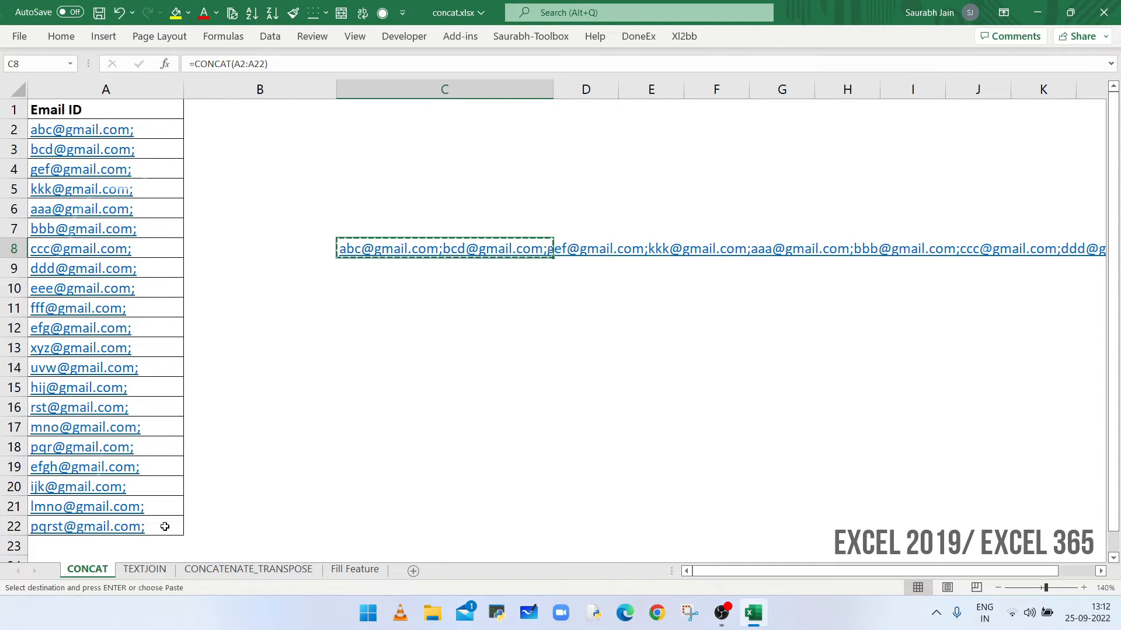
Paste the joined emails into wrapped cell C11, then move to the TEXTJOIN sheet
{"action": "left_click", "coordinate": [444, 308]}
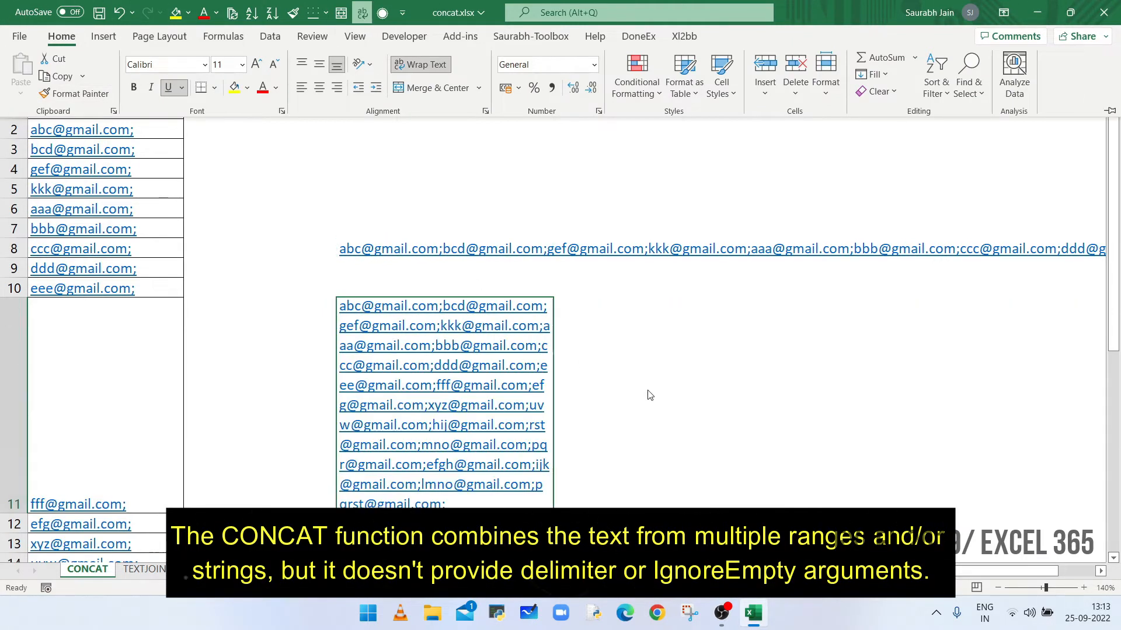
{"action": "mouse_move", "coordinate": [721, 519]}
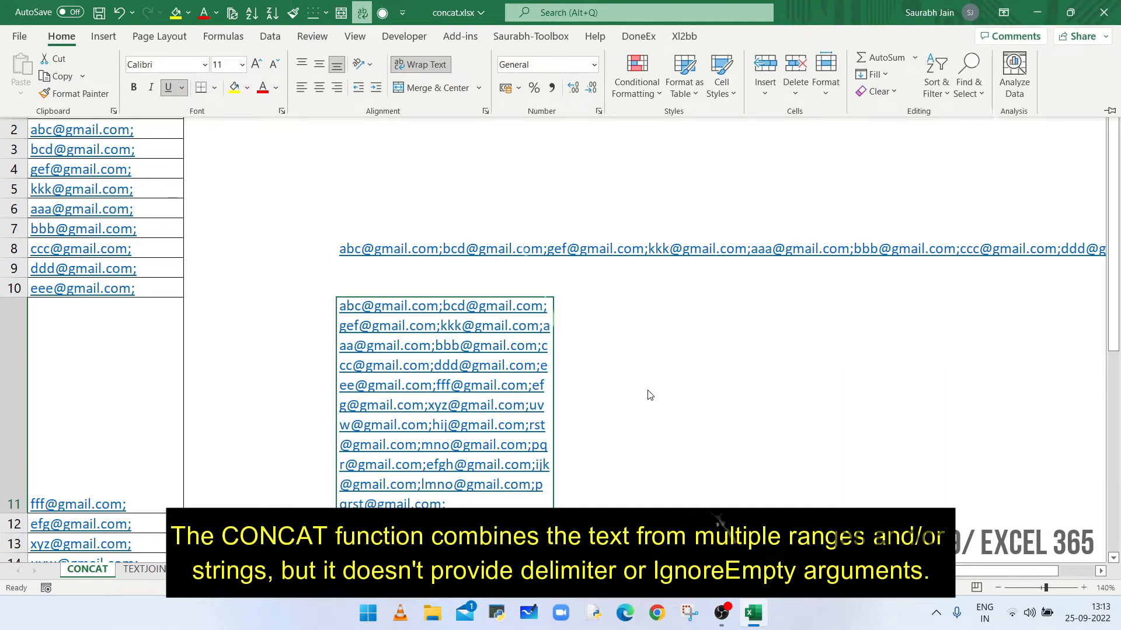
{"action": "left_click", "coordinate": [145, 569]}
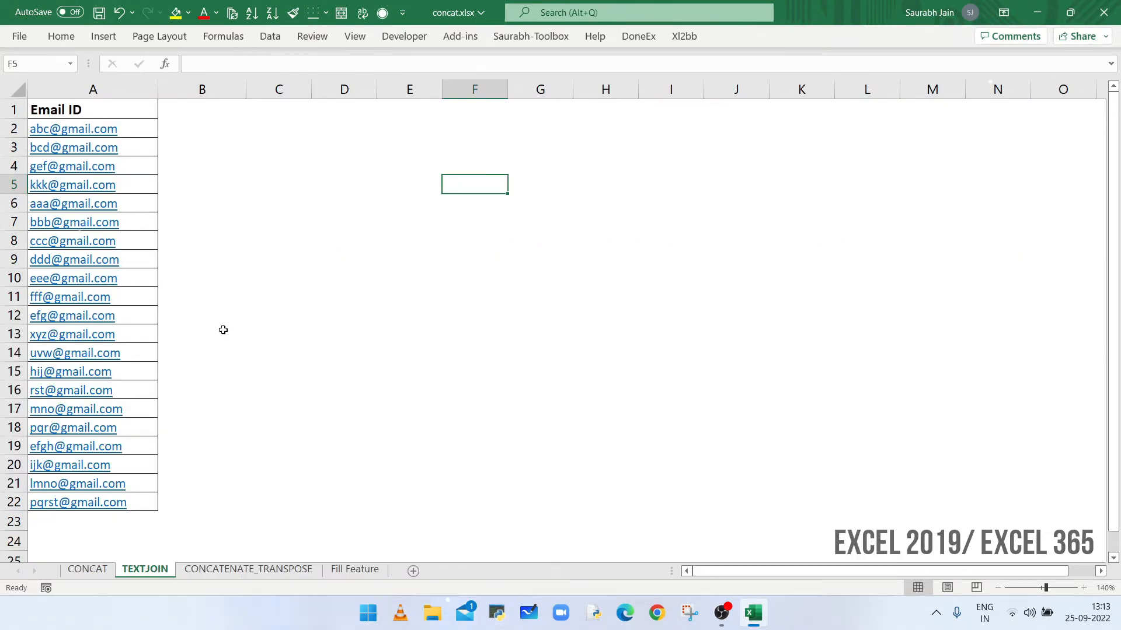
{"action": "mouse_move", "coordinate": [77, 385]}
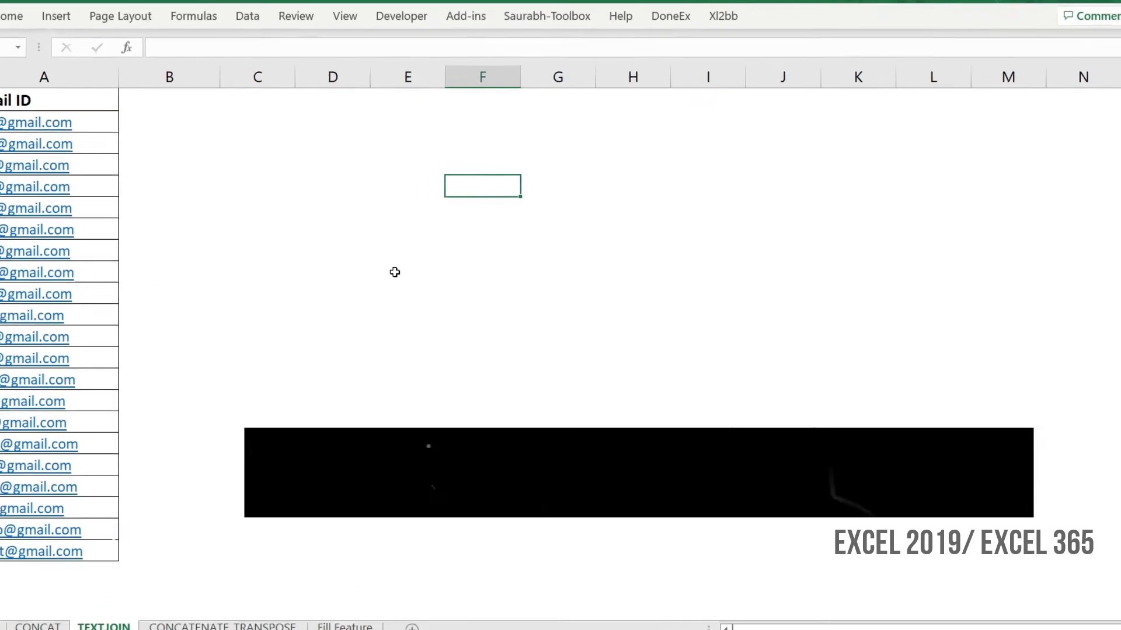
Enter =TEXTJOIN(";",TRUE,A2:A22) in F5 to join all emails with semicolons
{"action": "type", "text": "=textjoin"}
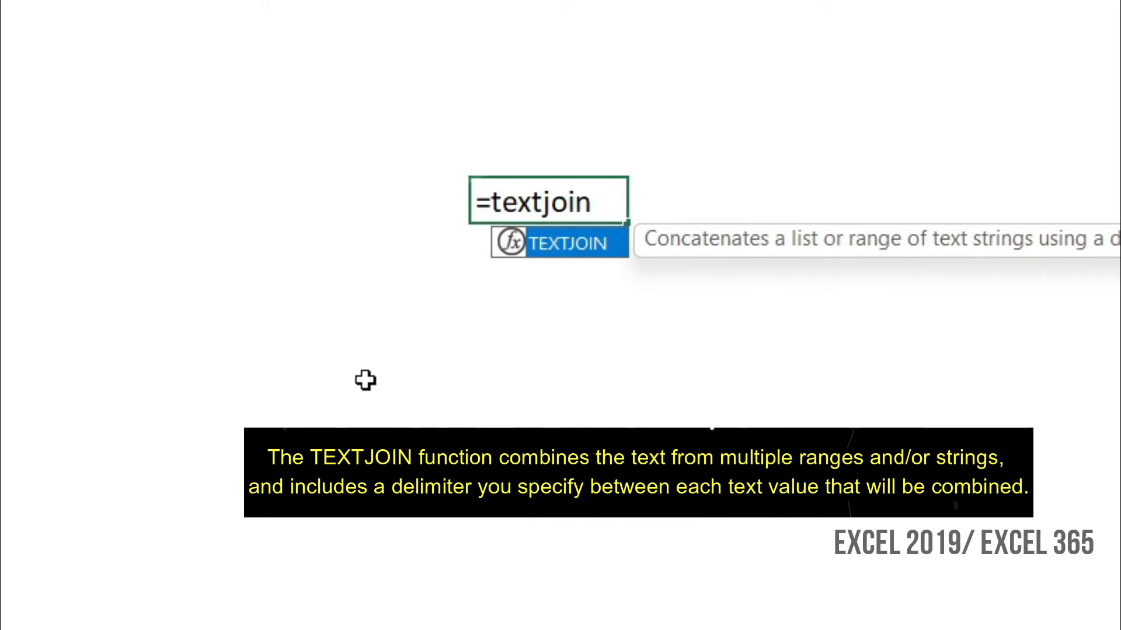
{"action": "type", "text": "("}
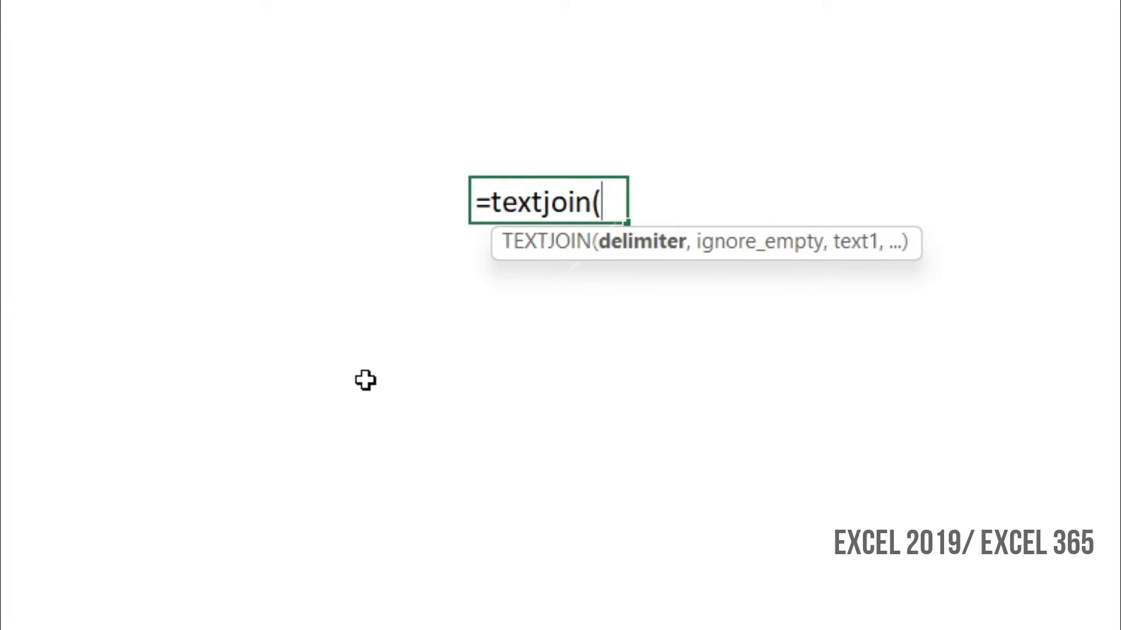
{"action": "type", "text": "\""}
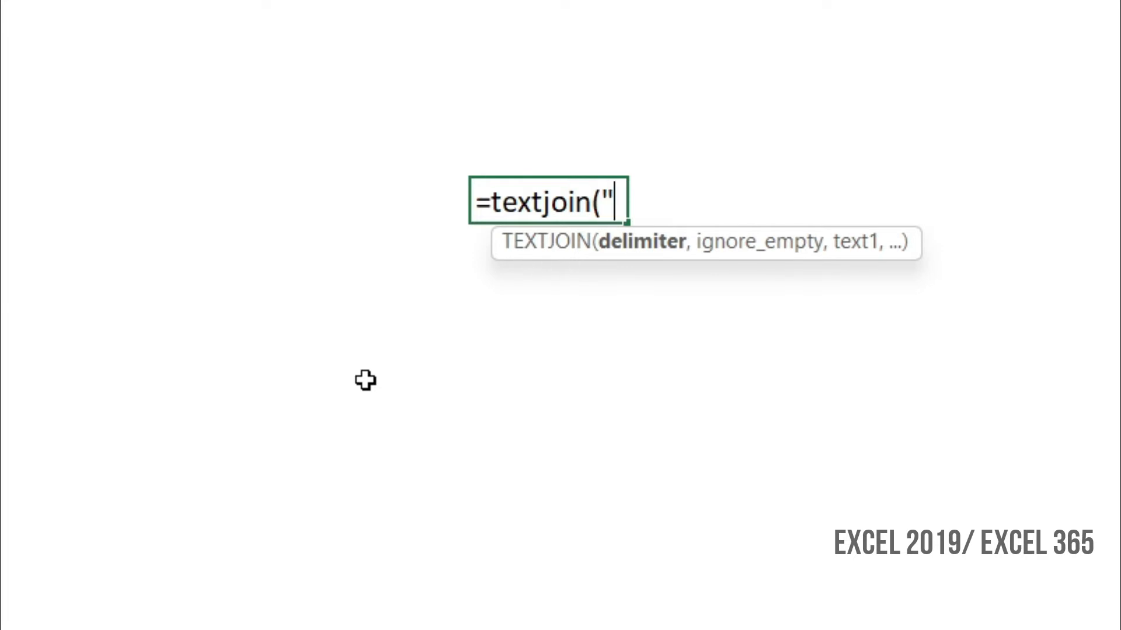
{"action": "type", "text": "\";"}
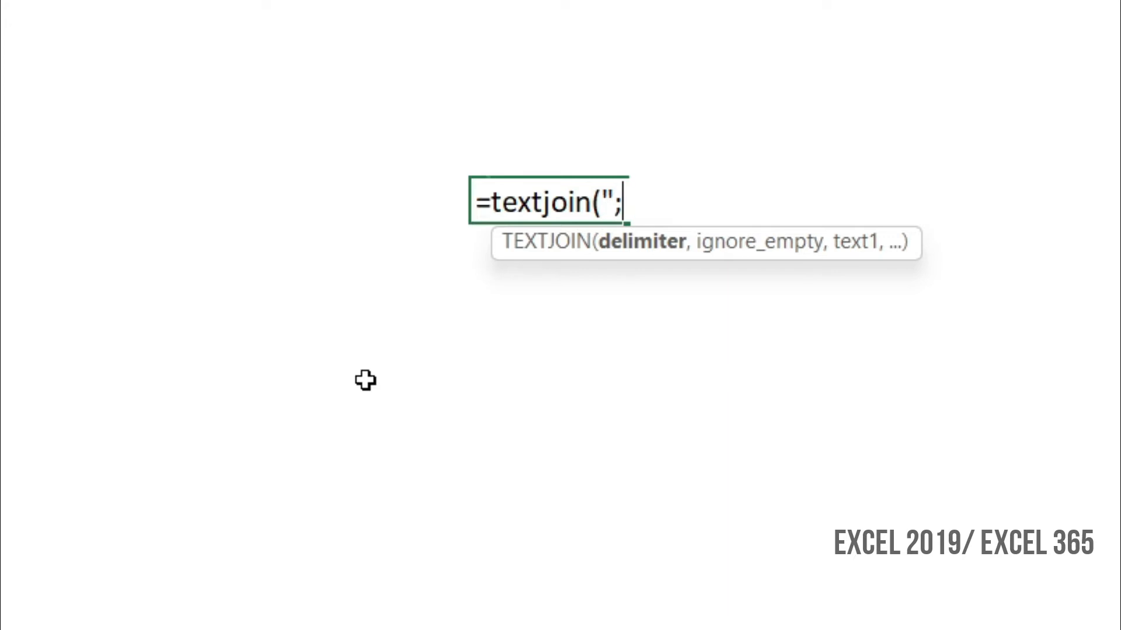
{"action": "type", "text": "\""}
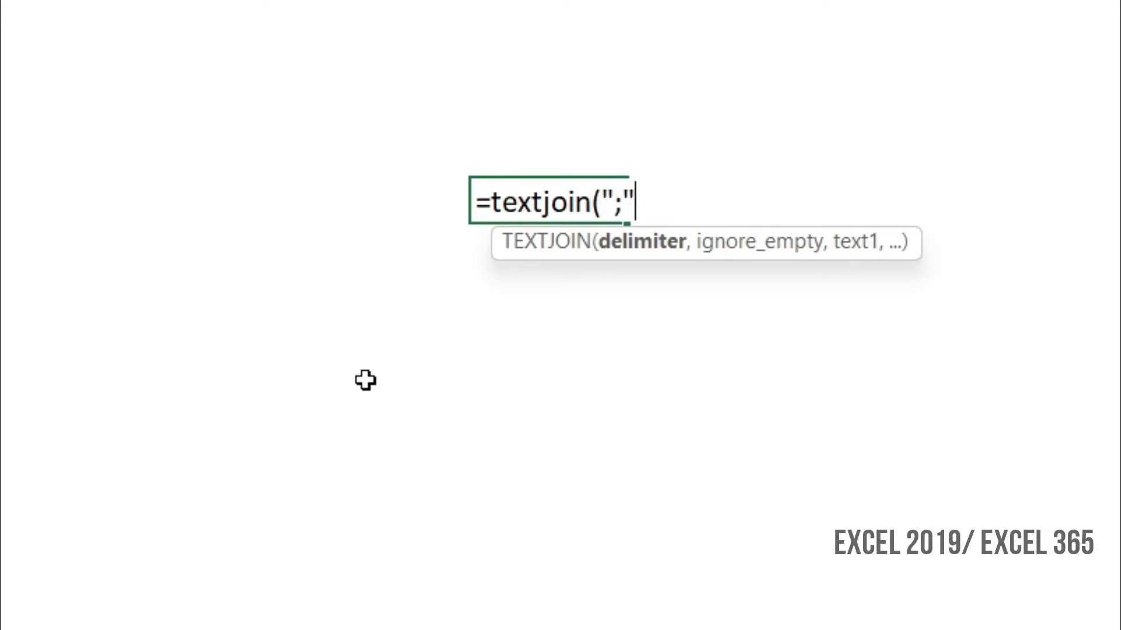
{"action": "type", "text": ","}
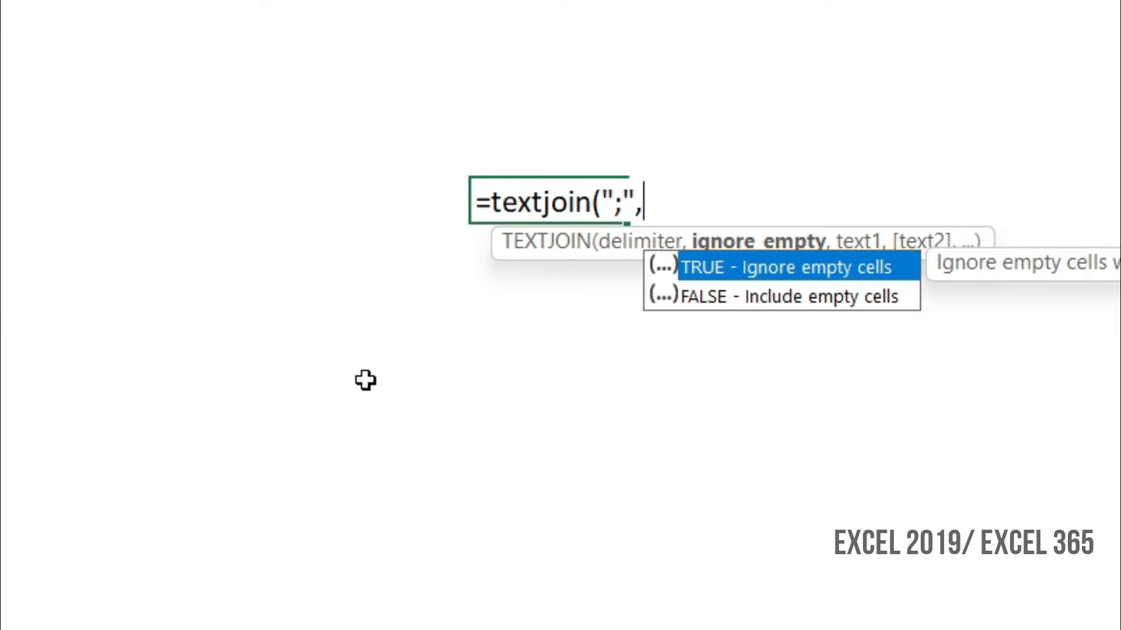
{"action": "type", "text": "T"}
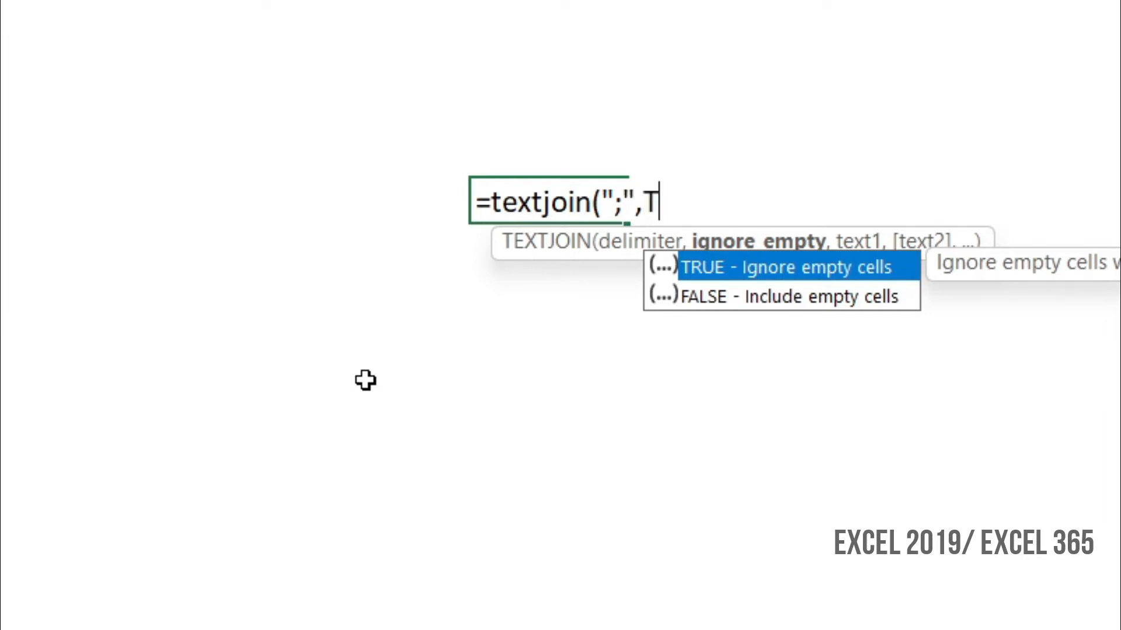
{"action": "type", "text": "RUE"}
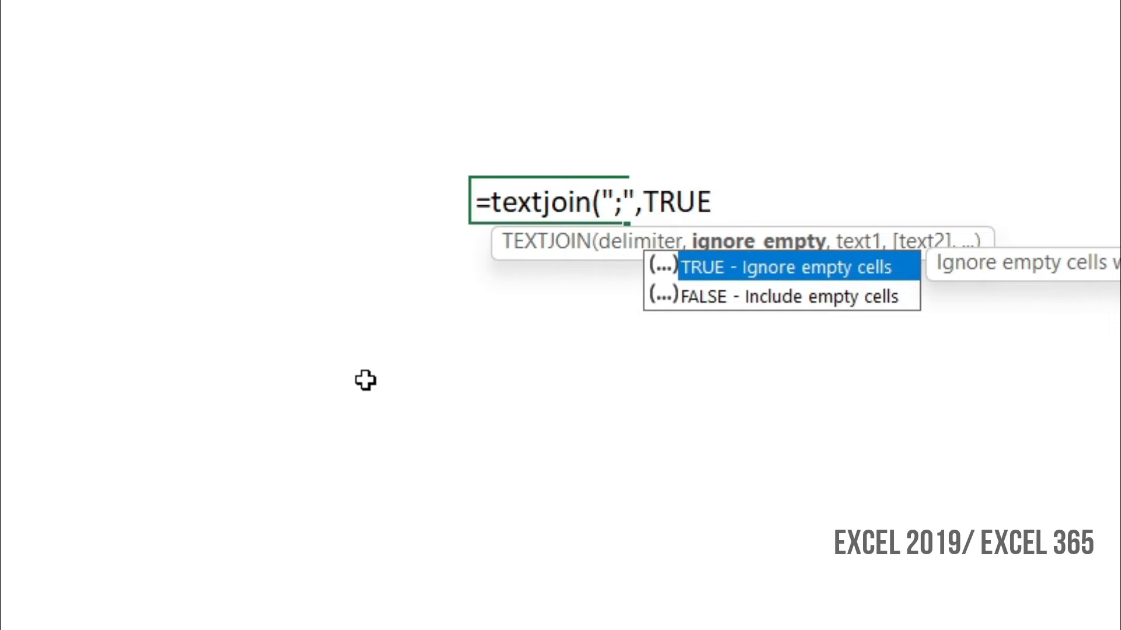
{"action": "type", "text": ","}
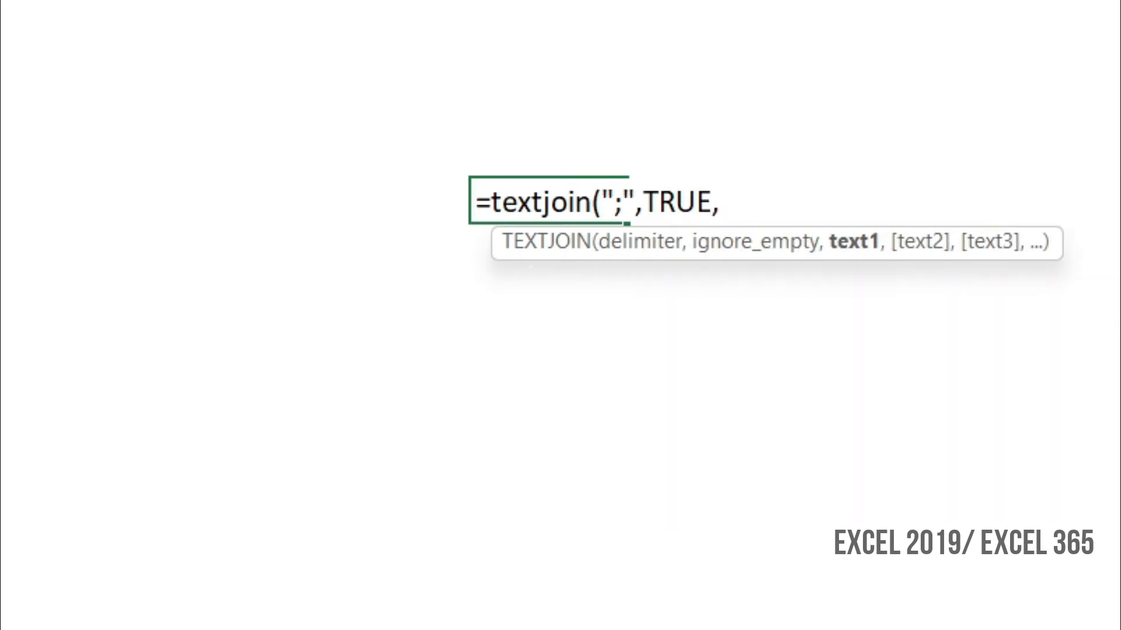
{"action": "left_click", "coordinate": [72, 129]}
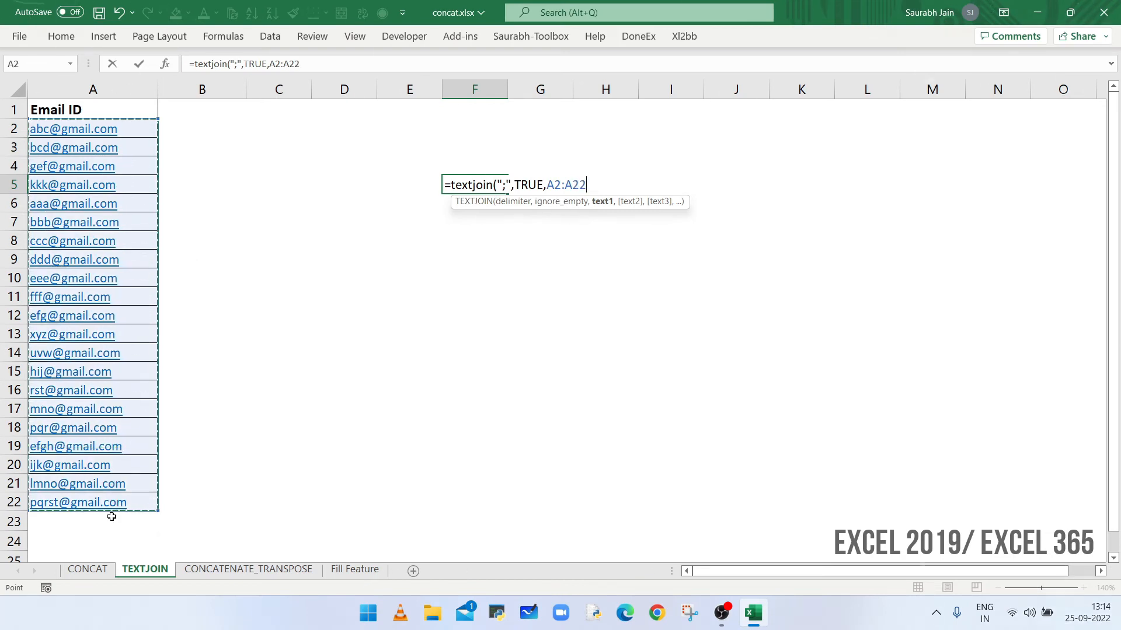
{"action": "key", "text": "enter"}
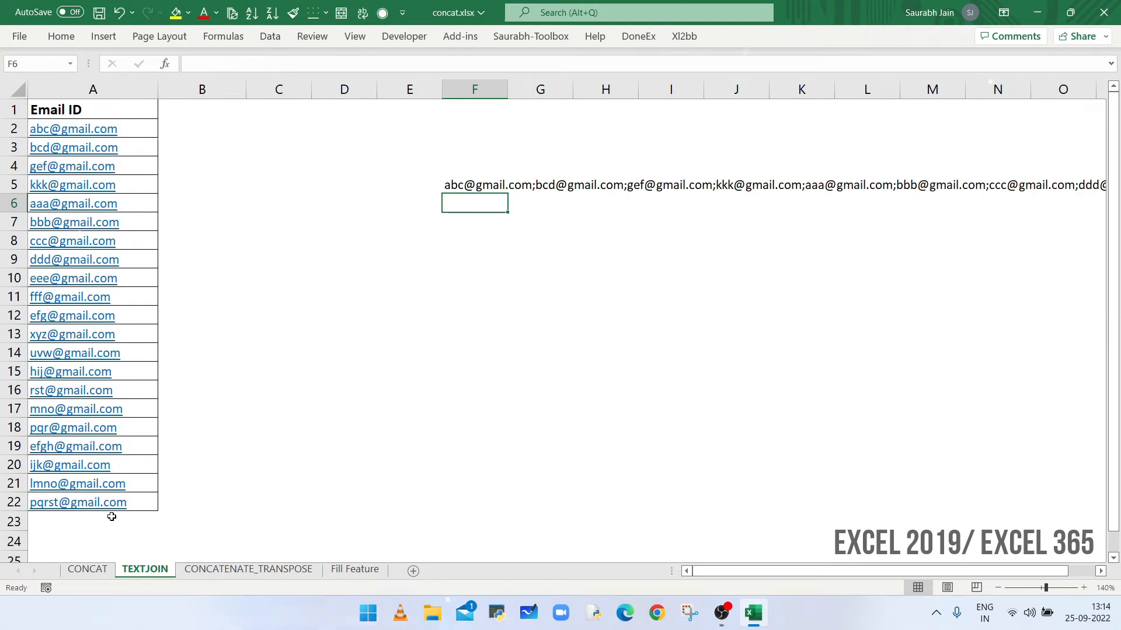
Review the TEXTJOIN result and move to the CONCATENATE_TRANSPOSE sheet
{"action": "left_click", "coordinate": [474, 184]}
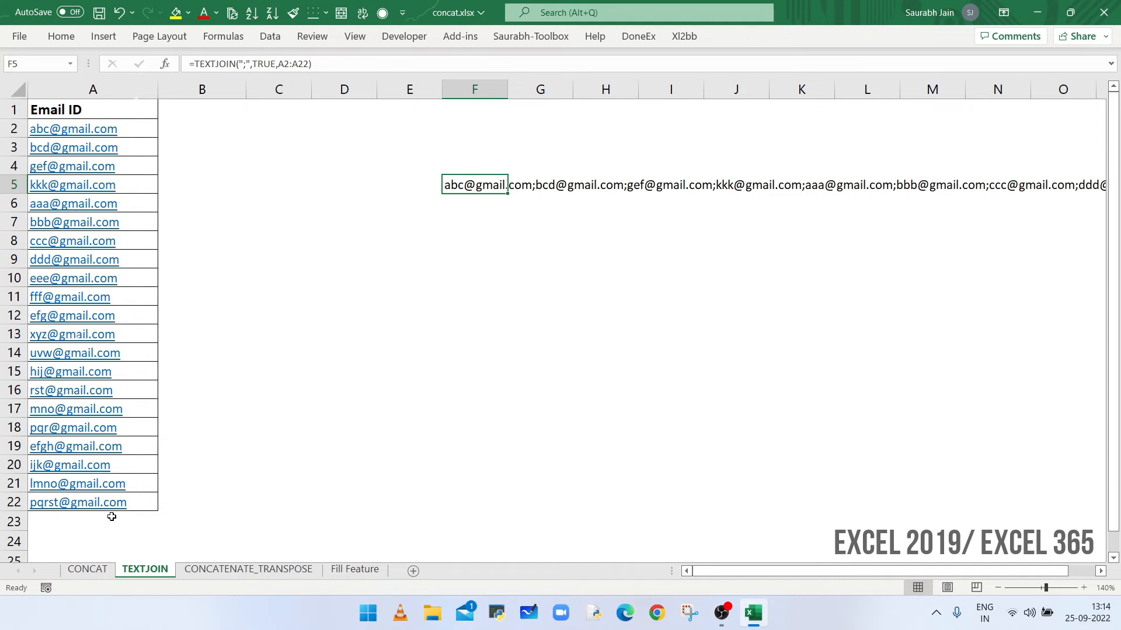
{"action": "left_click", "coordinate": [247, 570]}
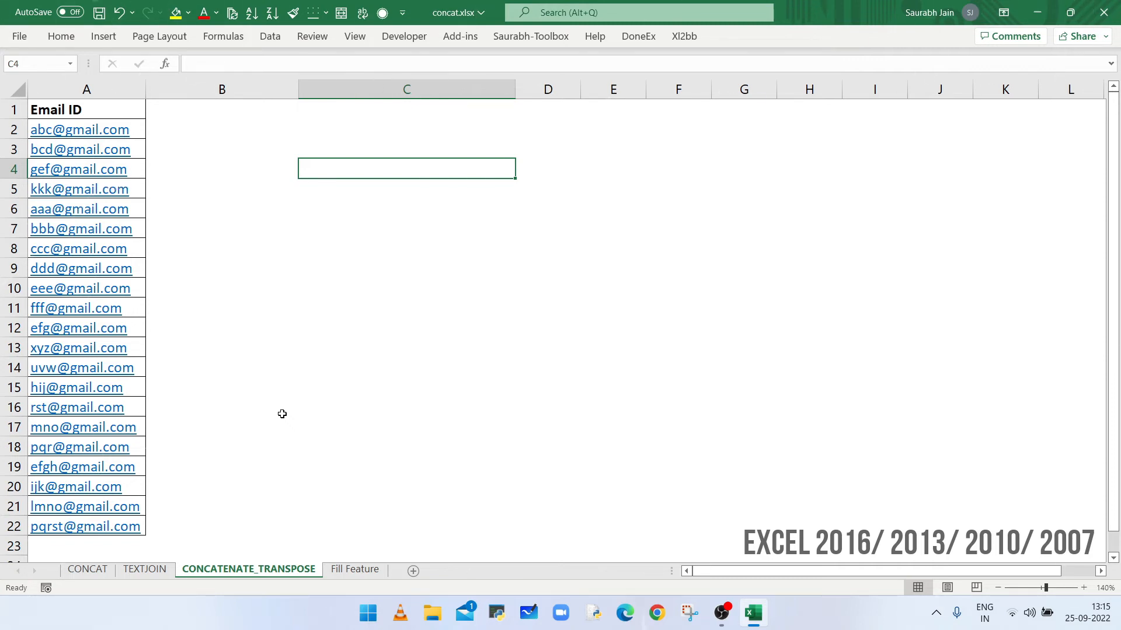
{"action": "mouse_move", "coordinate": [371, 209]}
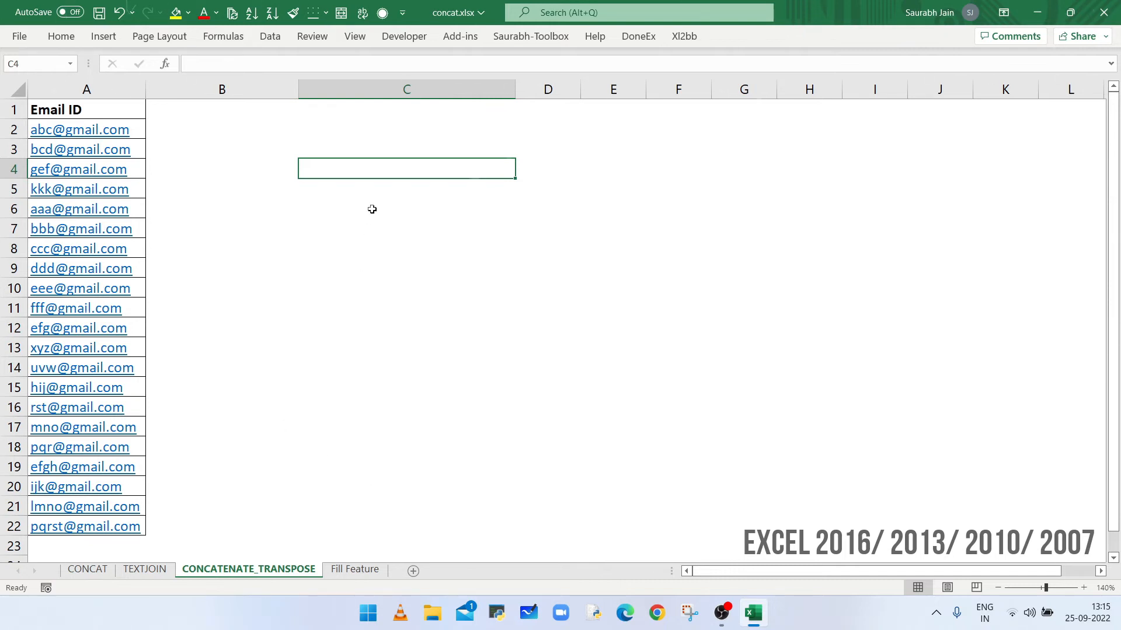
{"action": "mouse_move", "coordinate": [383, 171]}
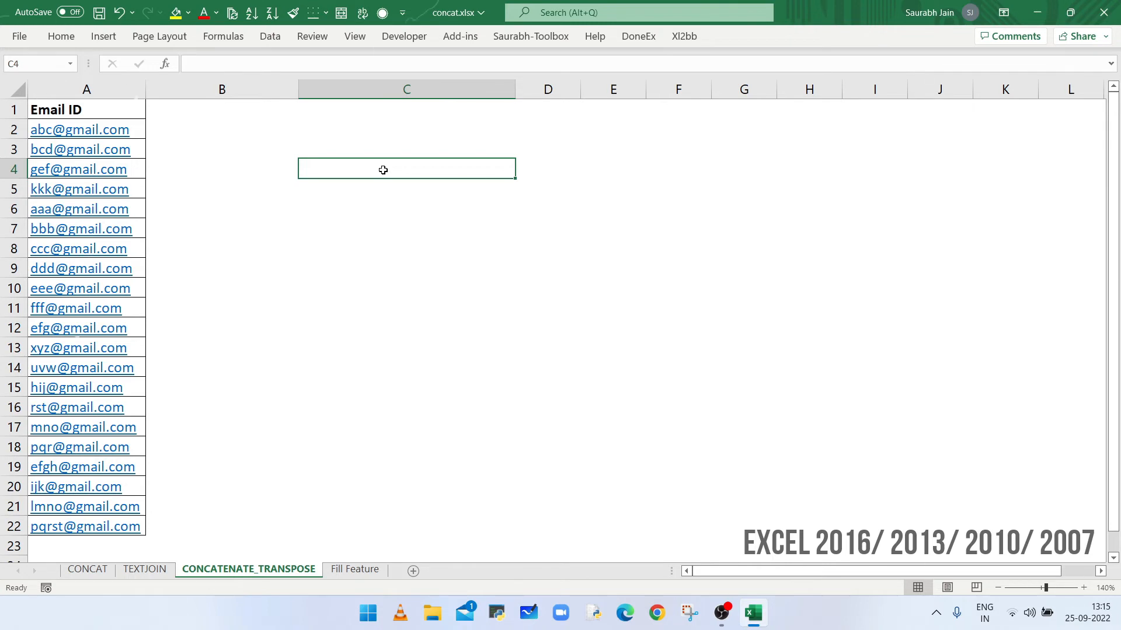
Build =TRANSPOSE(A2:A22)&";" in C4 to append a semicolon to each address
{"action": "type", "text": "=T"}
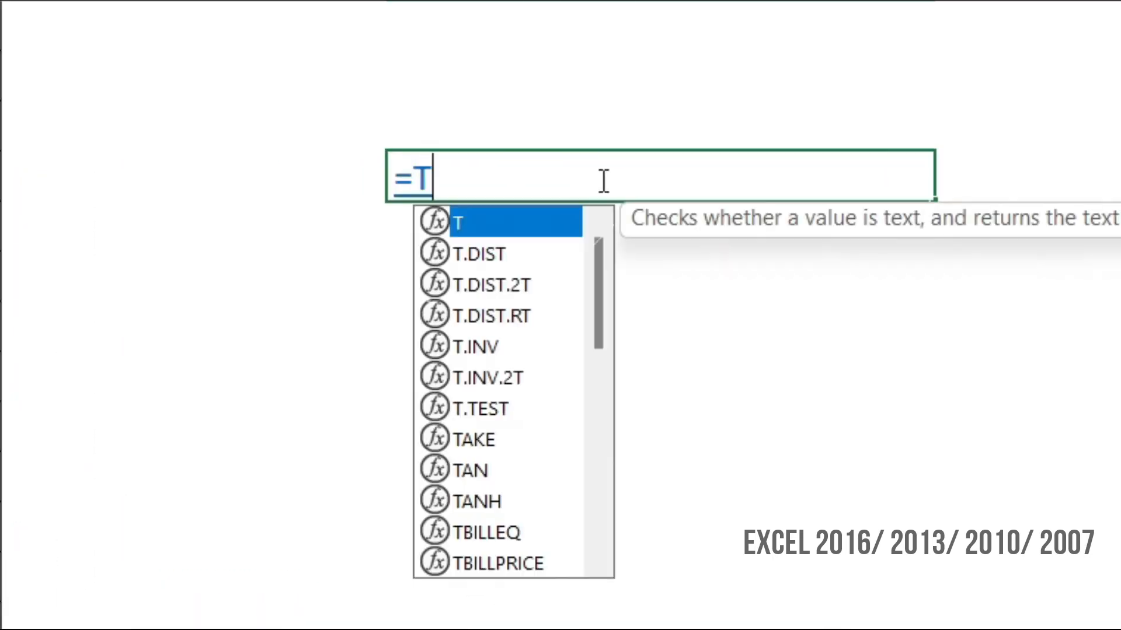
{"action": "type", "text": "RANSPOSE("}
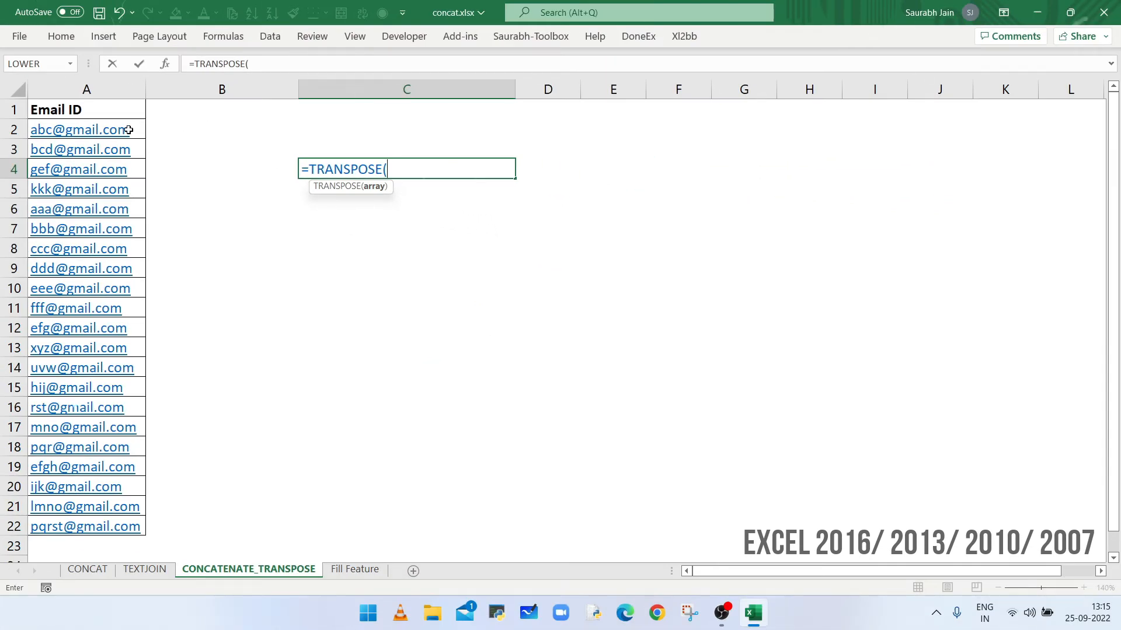
{"action": "left_click_drag", "start_coordinate": [80, 130], "coordinate": [79, 526]}
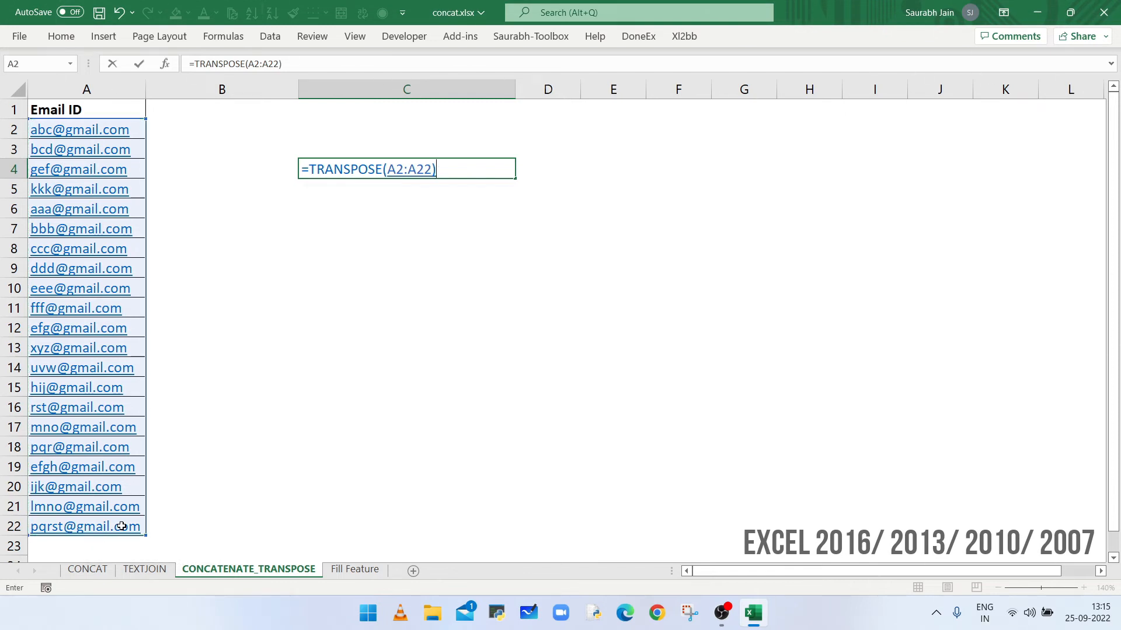
{"action": "type", "text": "&"}
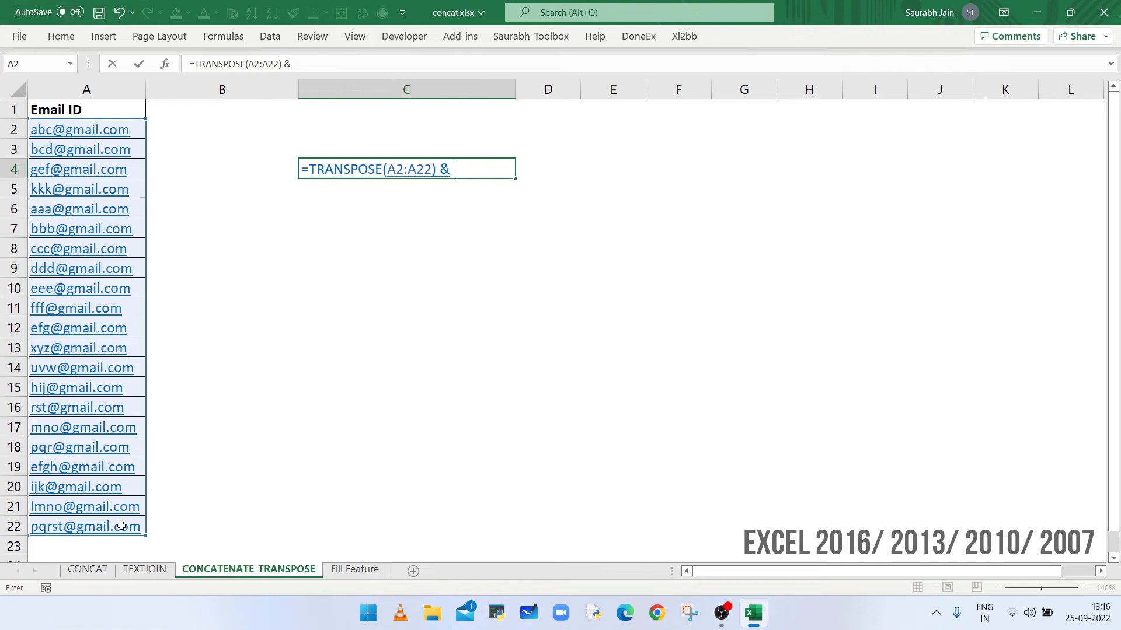
{"action": "type", "text": "\""}
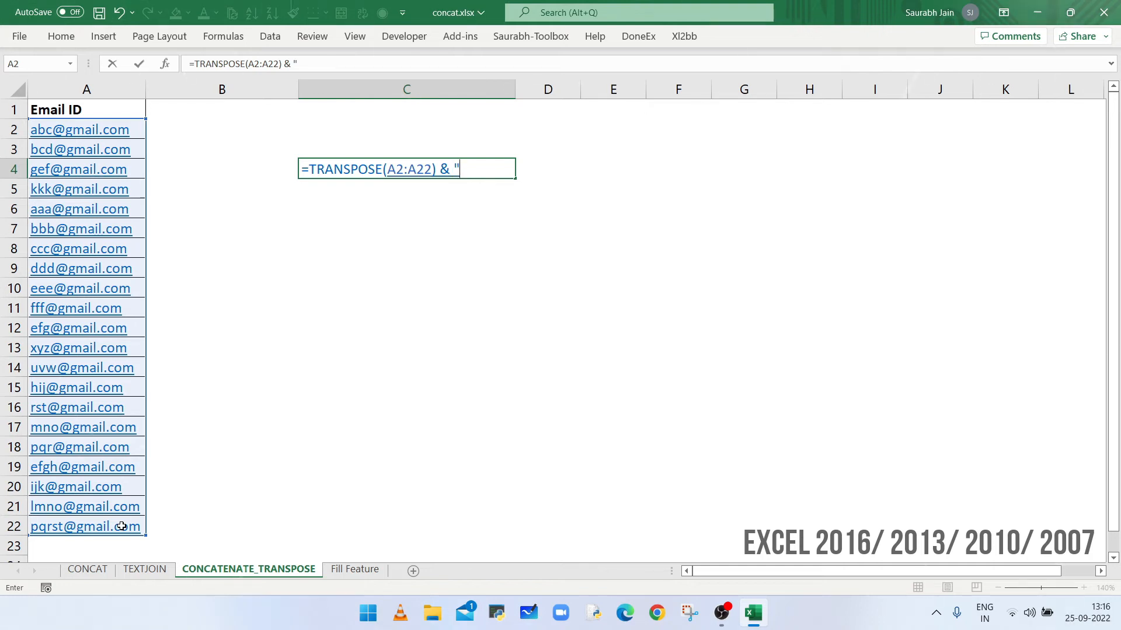
{"action": "type", "text": ";"}
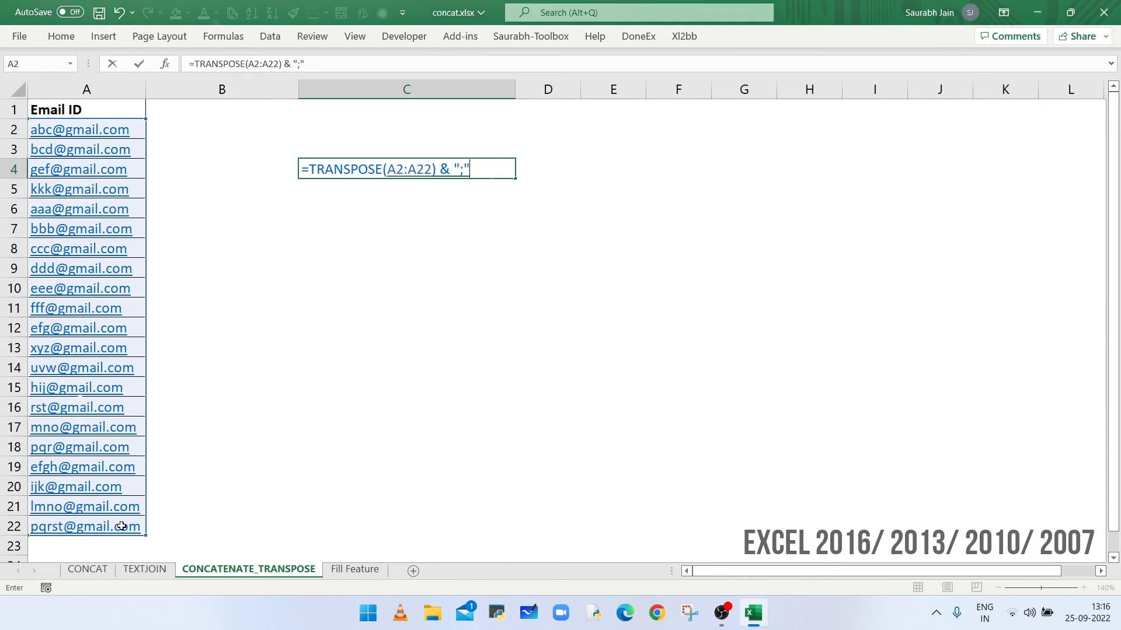
{"action": "key", "text": "Enter"}
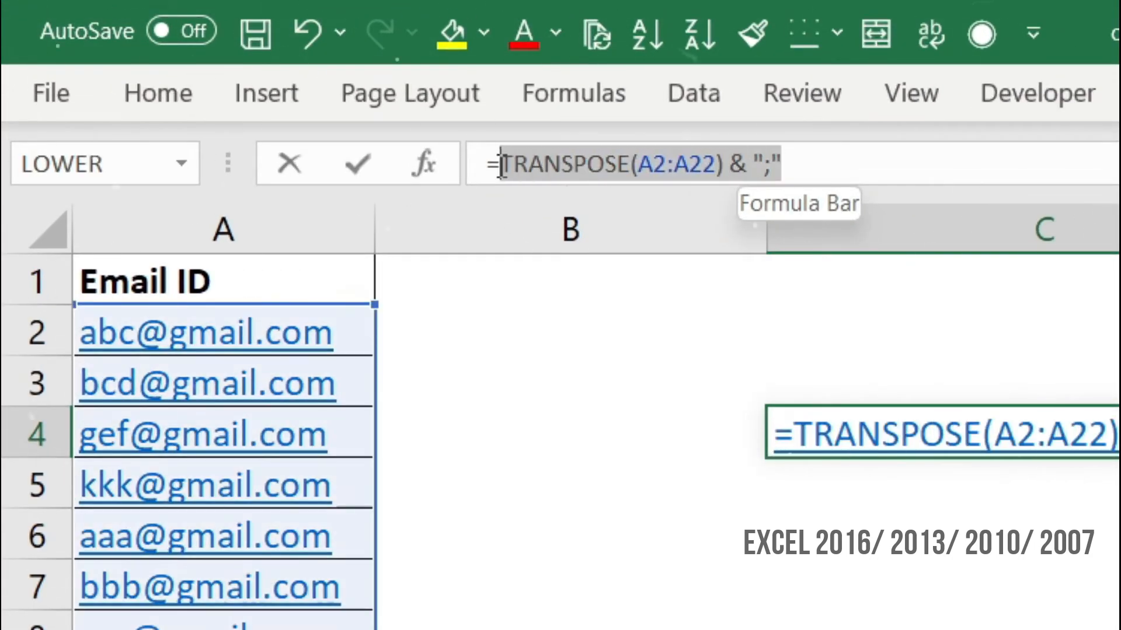
Evaluate the transposed range with F9 into a literal list of semicolon-ended emails
{"action": "key", "text": "f9"}
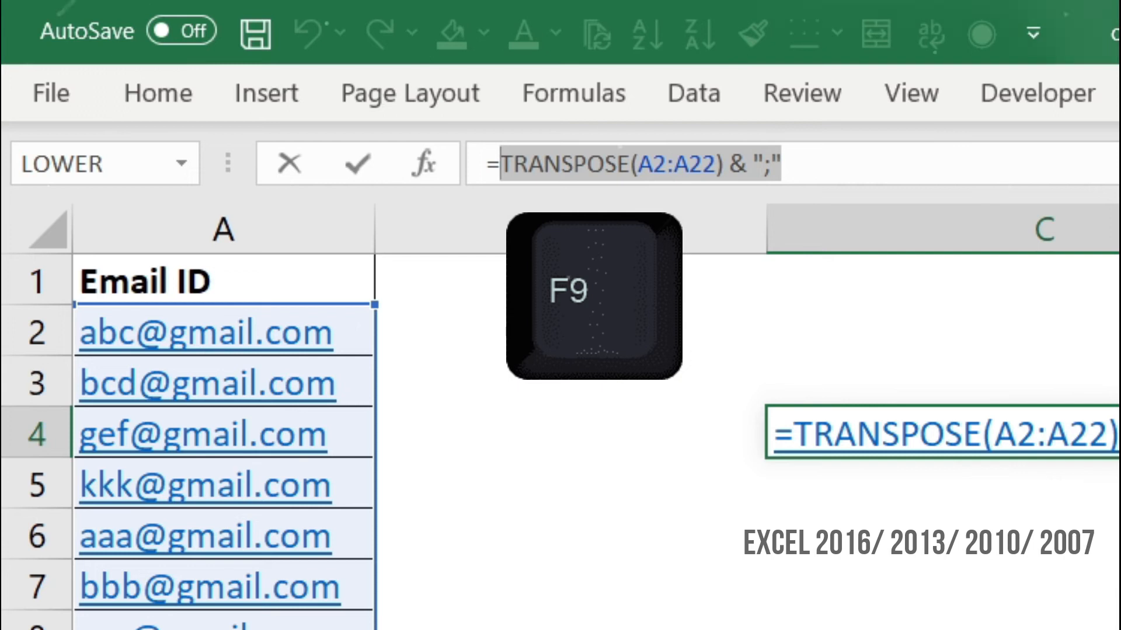
{"action": "key", "text": "f9"}
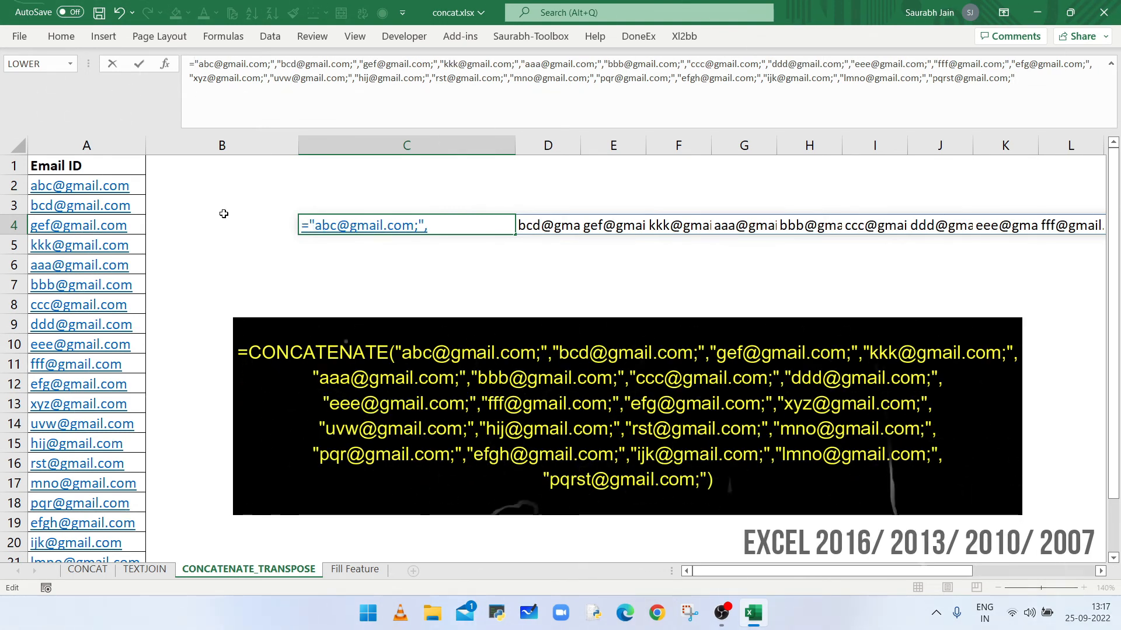
Wrap the literal email list in CONCATENATE so C4 shows one semicolon-separated string
{"action": "type", "text": "CONCATENATE("}
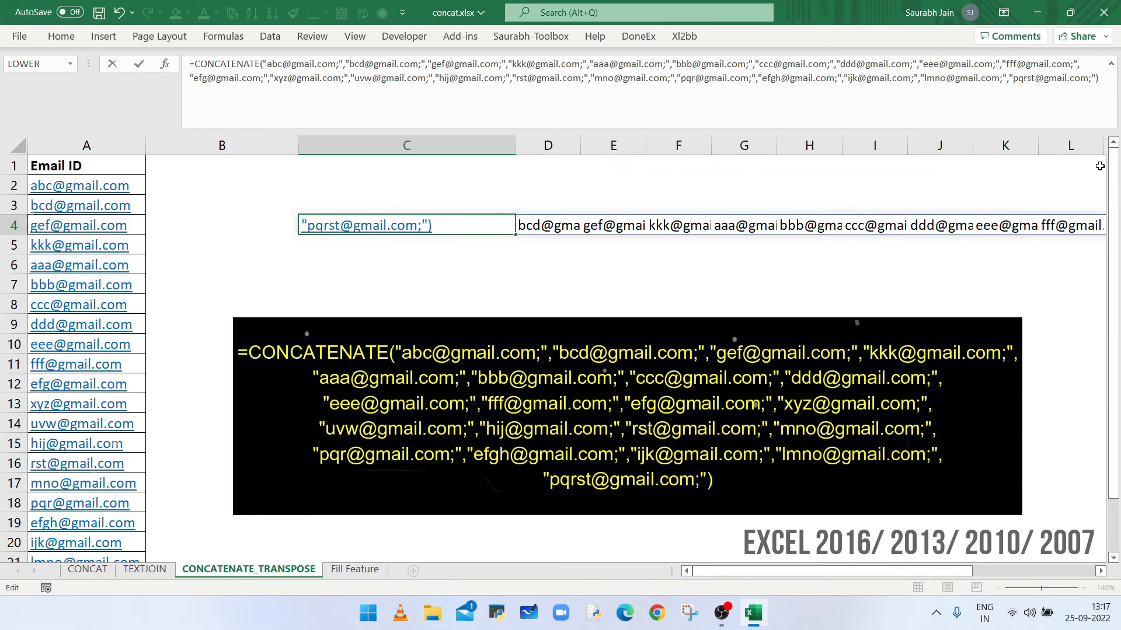
{"action": "key", "text": "Enter"}
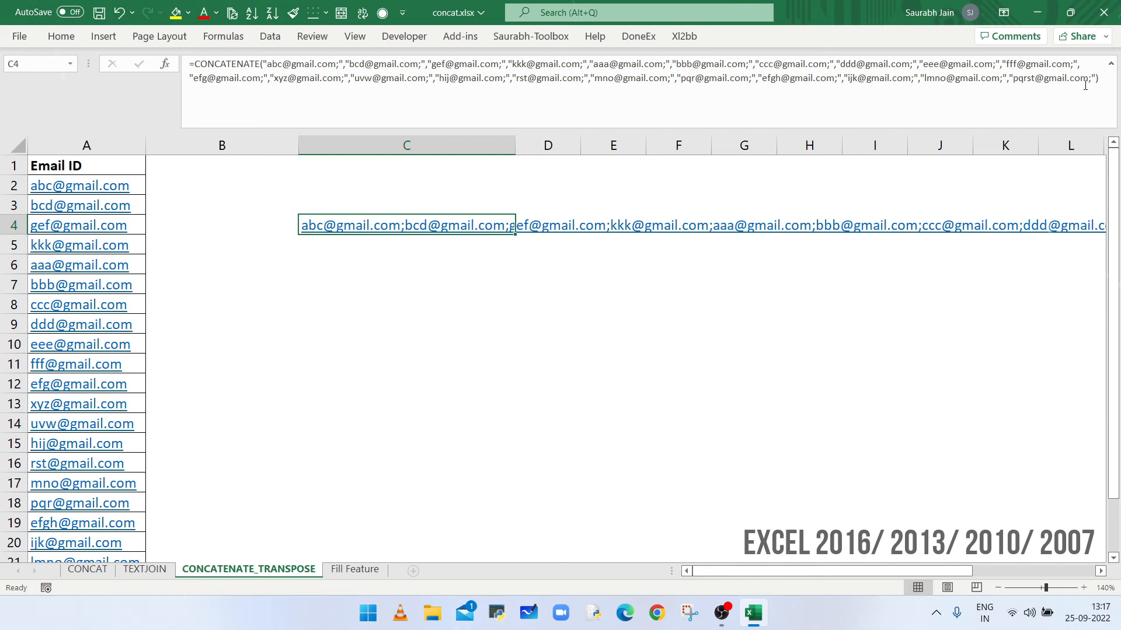
Switch to the Fill Feature sheet and select the eight currency names in A2:A9
{"action": "left_click", "coordinate": [355, 568]}
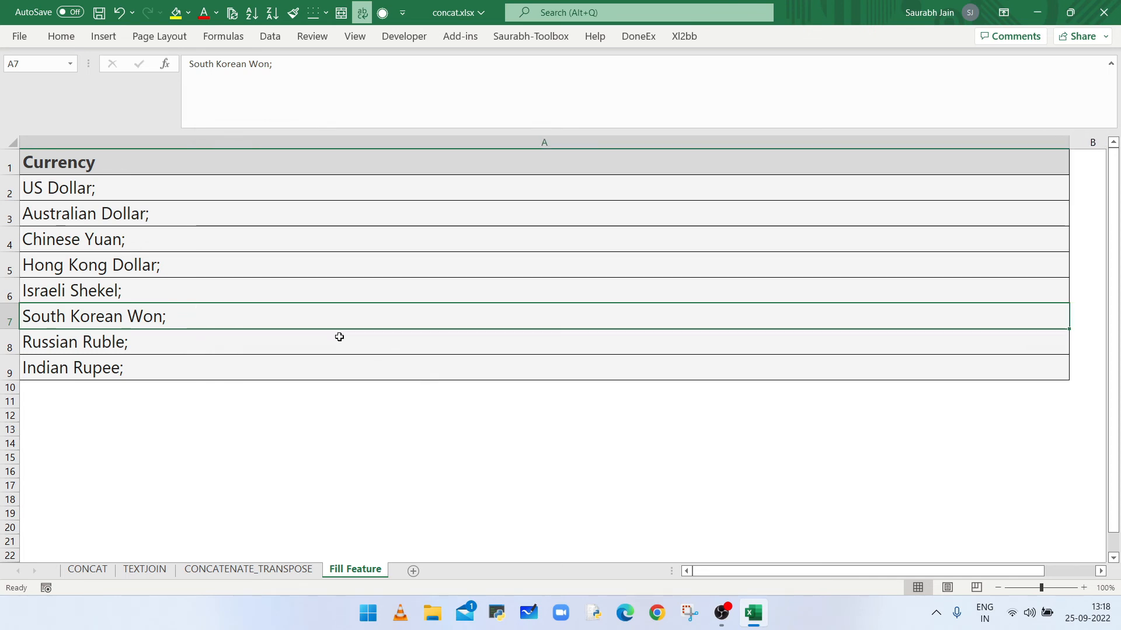
{"action": "left_click_drag", "start_coordinate": [57, 187], "coordinate": [75, 342]}
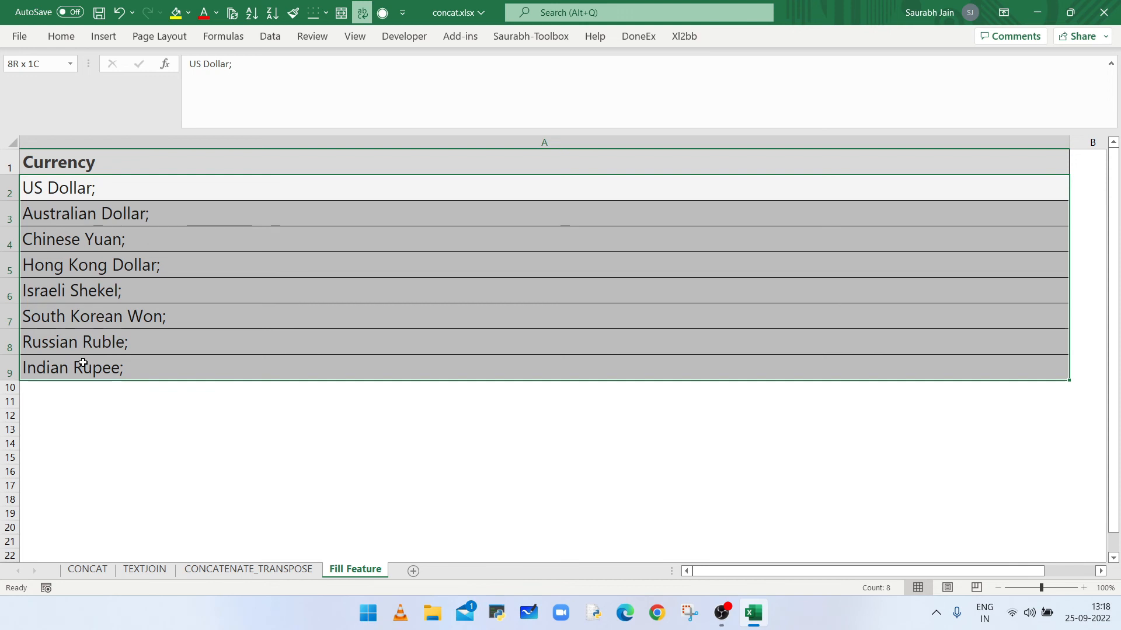
{"action": "left_click", "coordinate": [60, 36]}
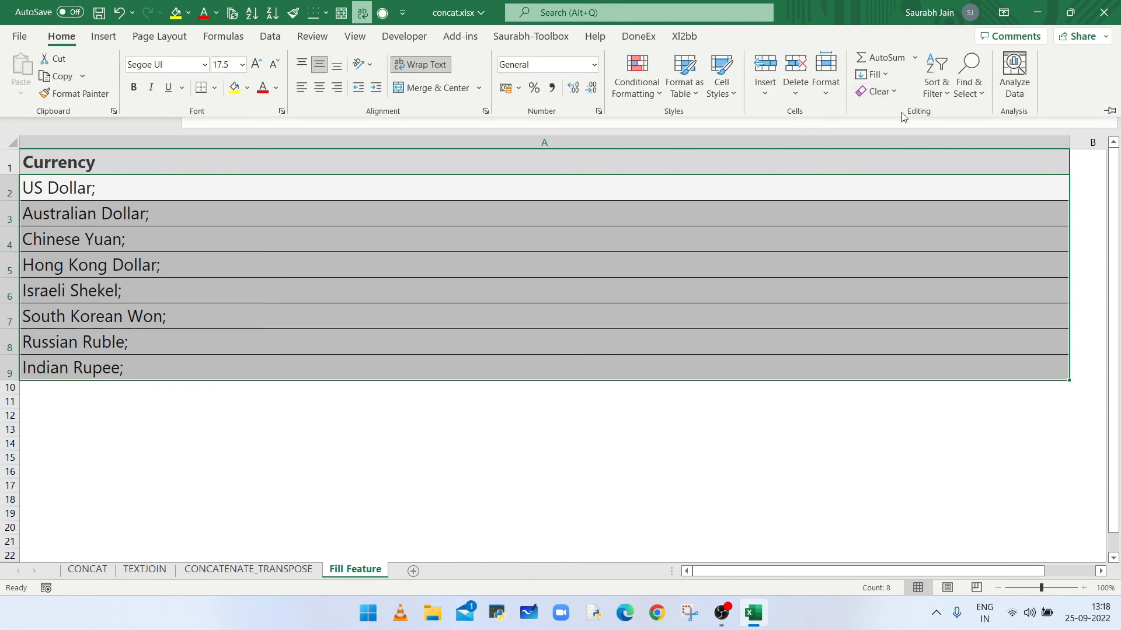
{"action": "mouse_move", "coordinate": [875, 75]}
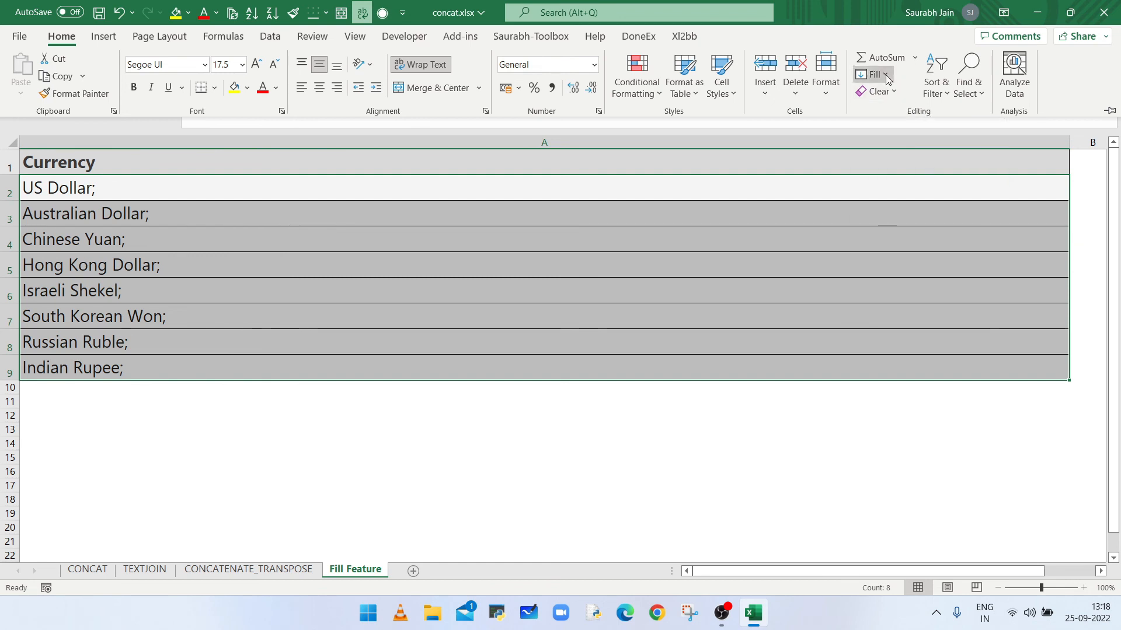
Apply Fill > Justify to merge the currencies into one semicolon-separated line in A2
{"action": "left_click", "coordinate": [873, 75]}
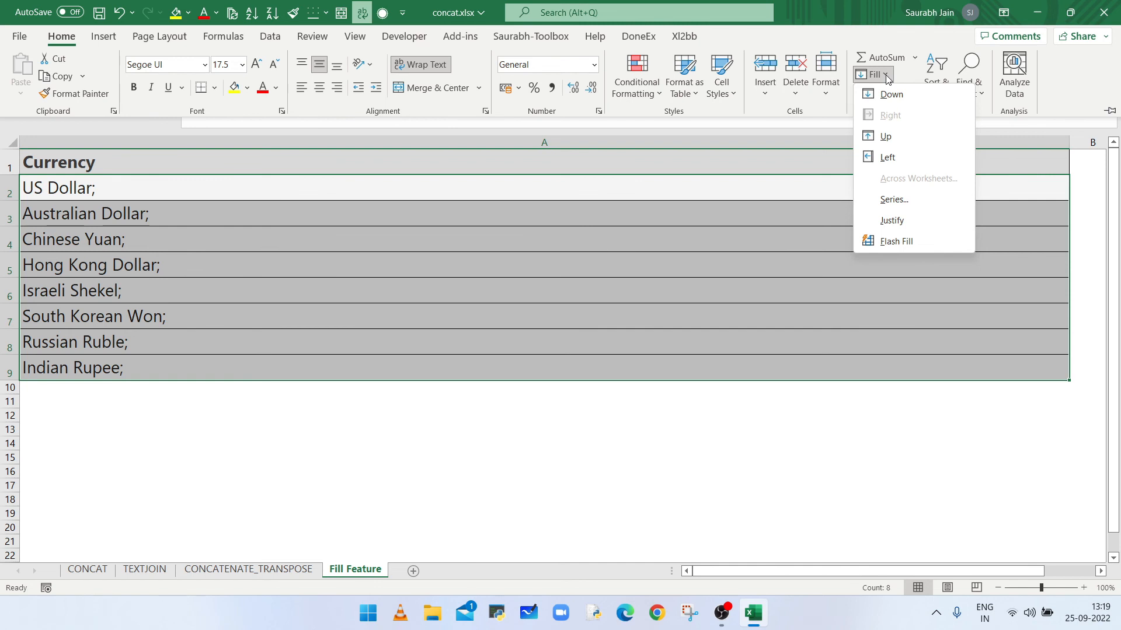
{"action": "mouse_move", "coordinate": [892, 220]}
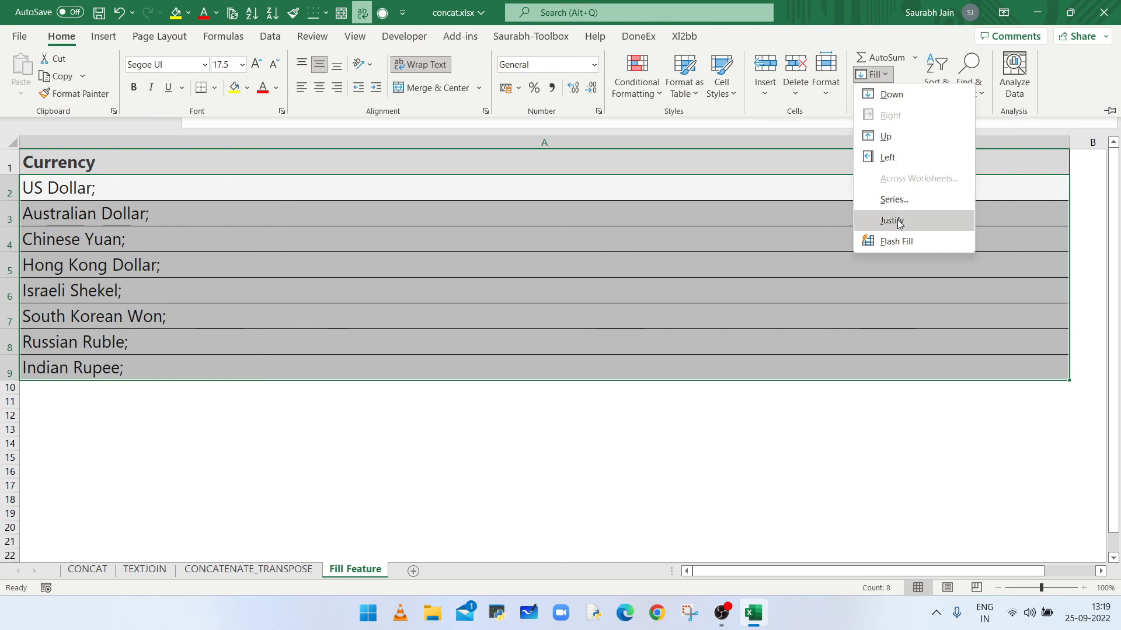
{"action": "left_click", "coordinate": [891, 221]}
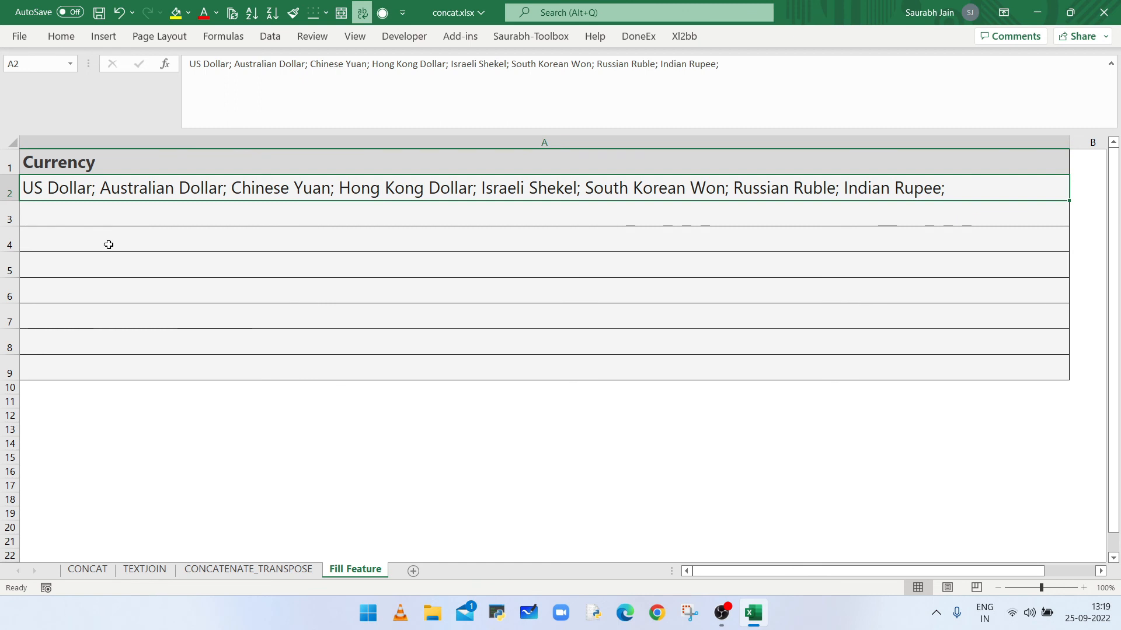
{"action": "mouse_move", "coordinate": [371, 178]}
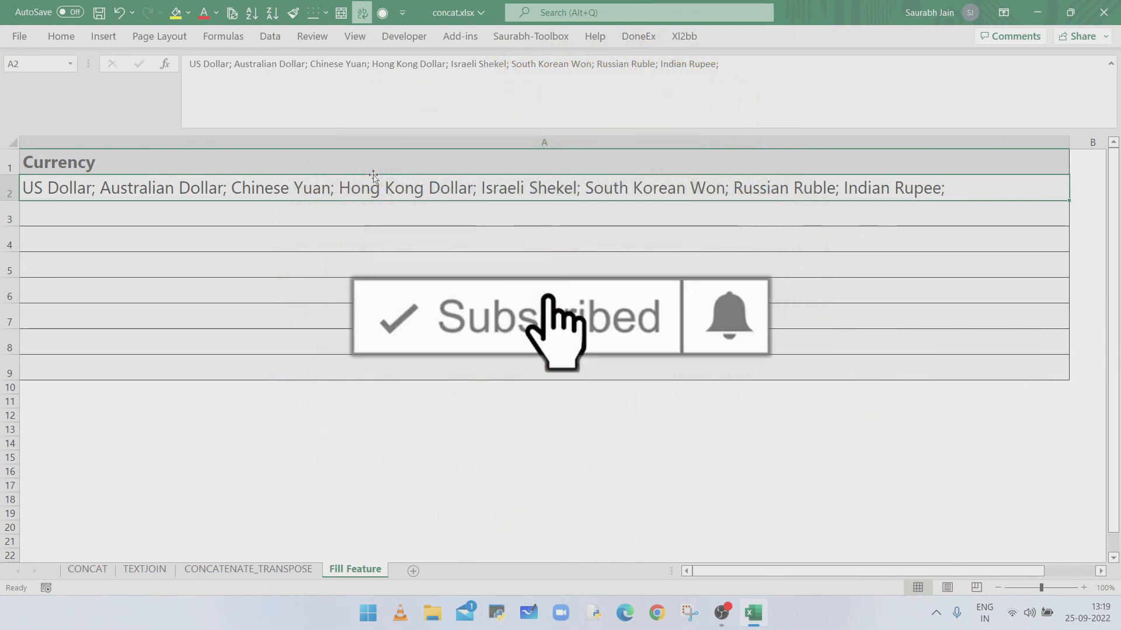
{"action": "mouse_move", "coordinate": [727, 336]}
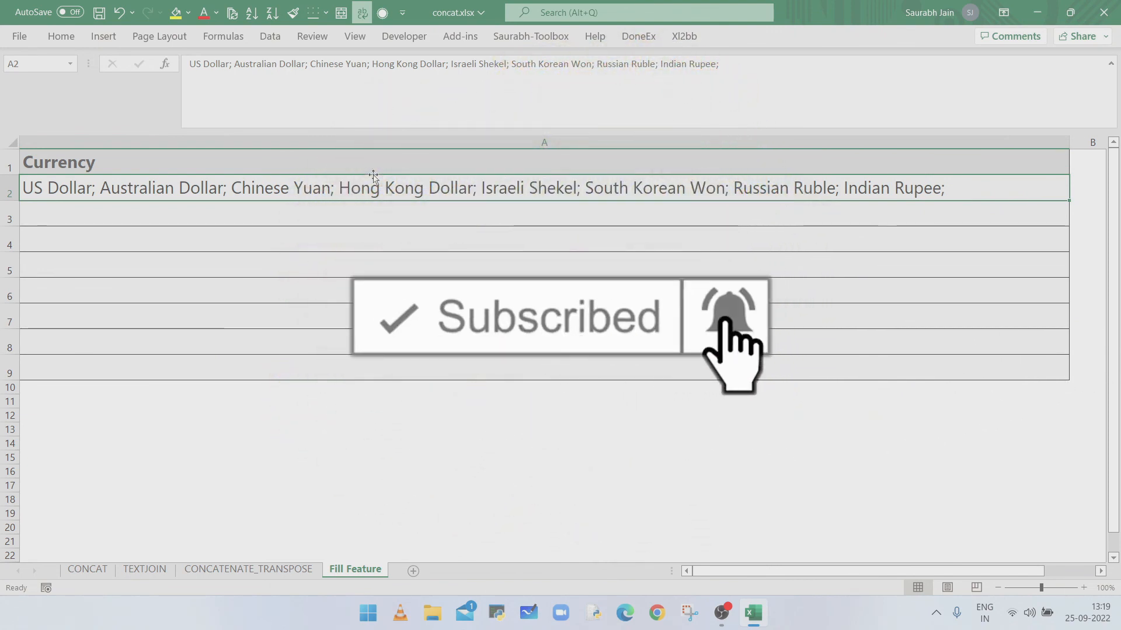